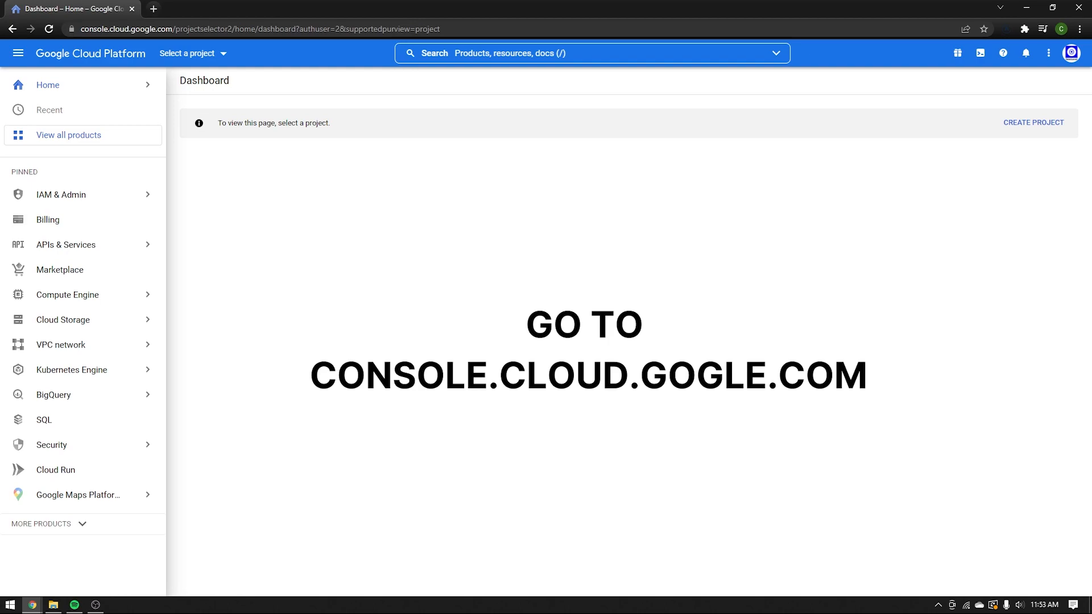
mouse_move(939, 177)
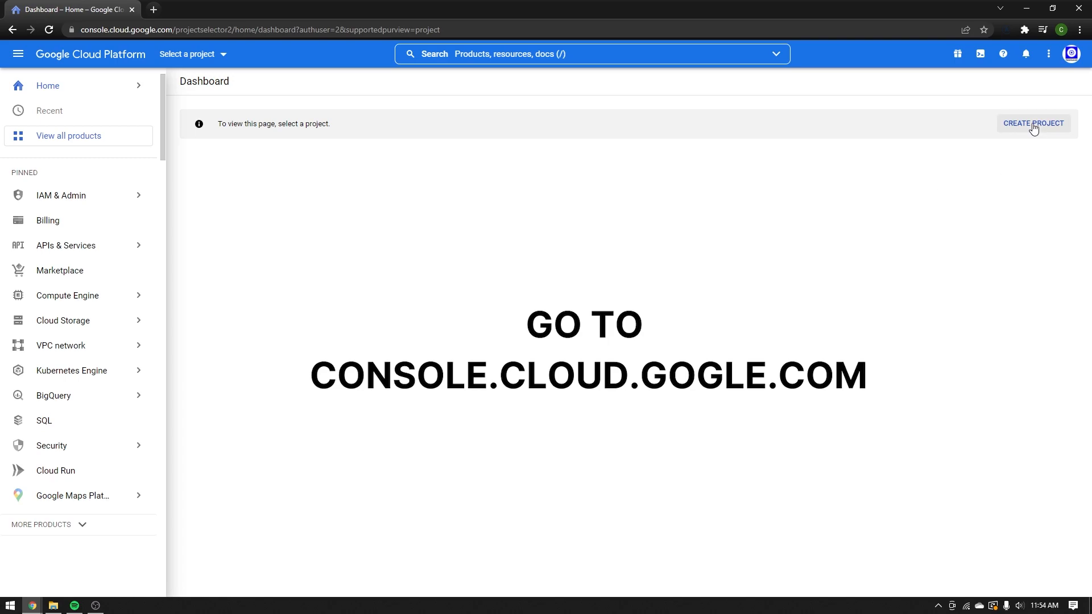
Create a new Google Cloud project named 'GoogleAuth'.
click(1033, 123)
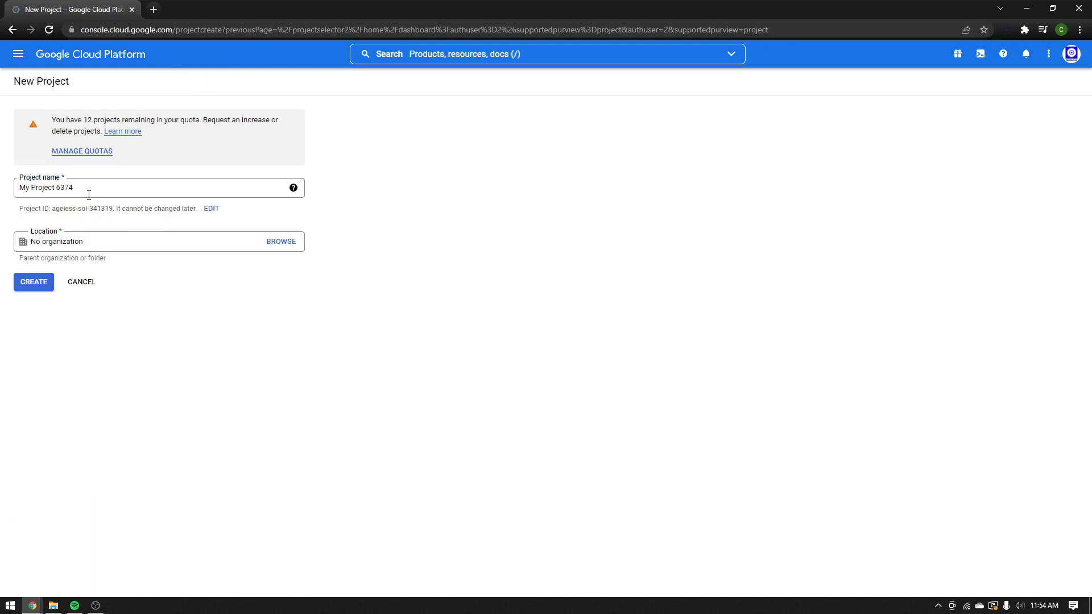
text(GoogleAuth)
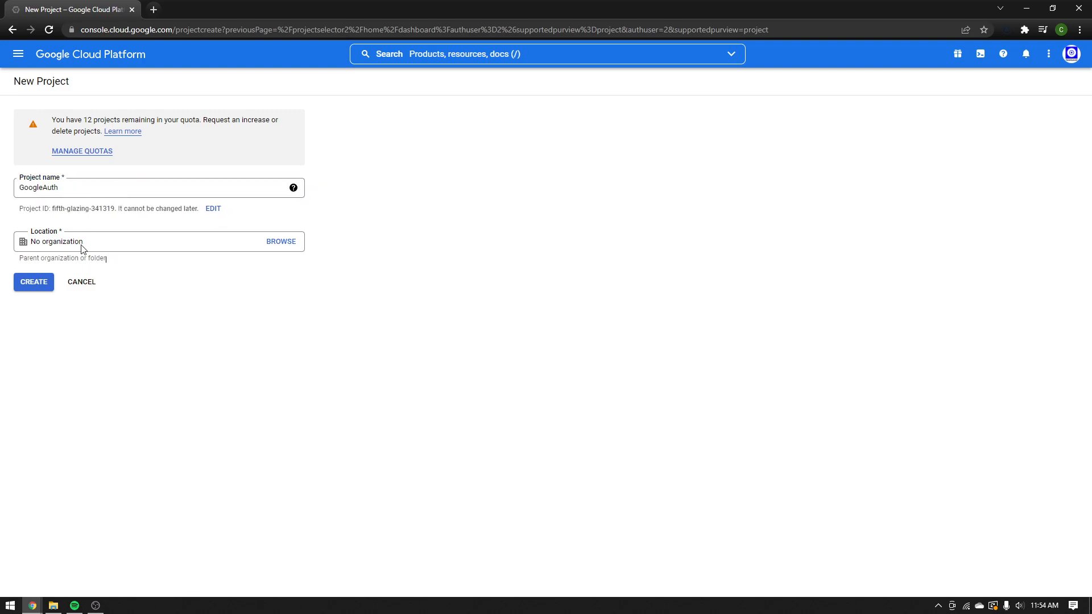
click(33, 282)
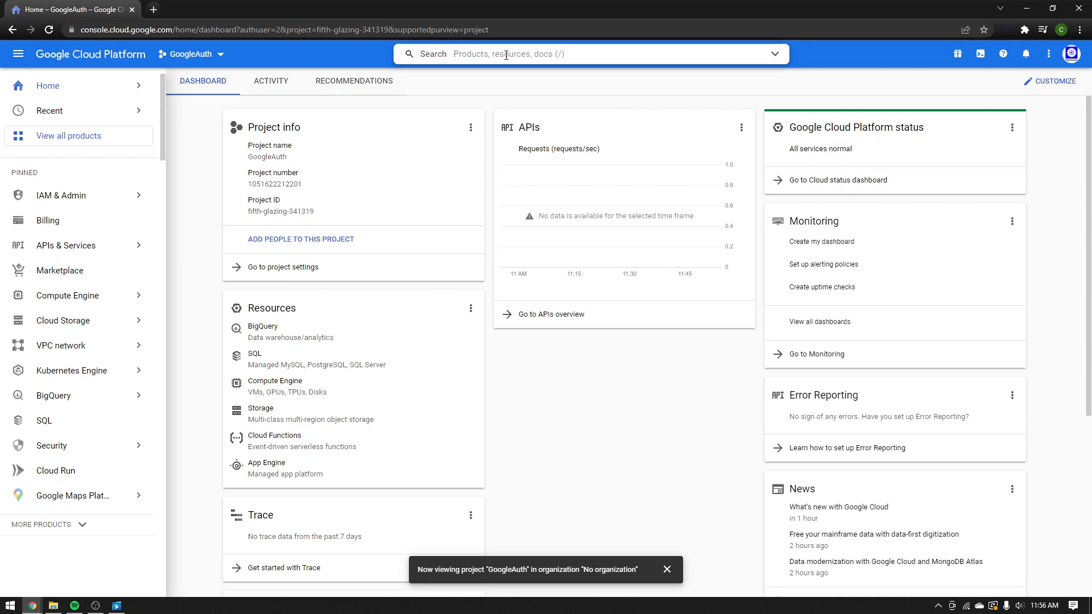
Find the OAuth consent screen via search and select the External user type.
text(oauth consent screen)
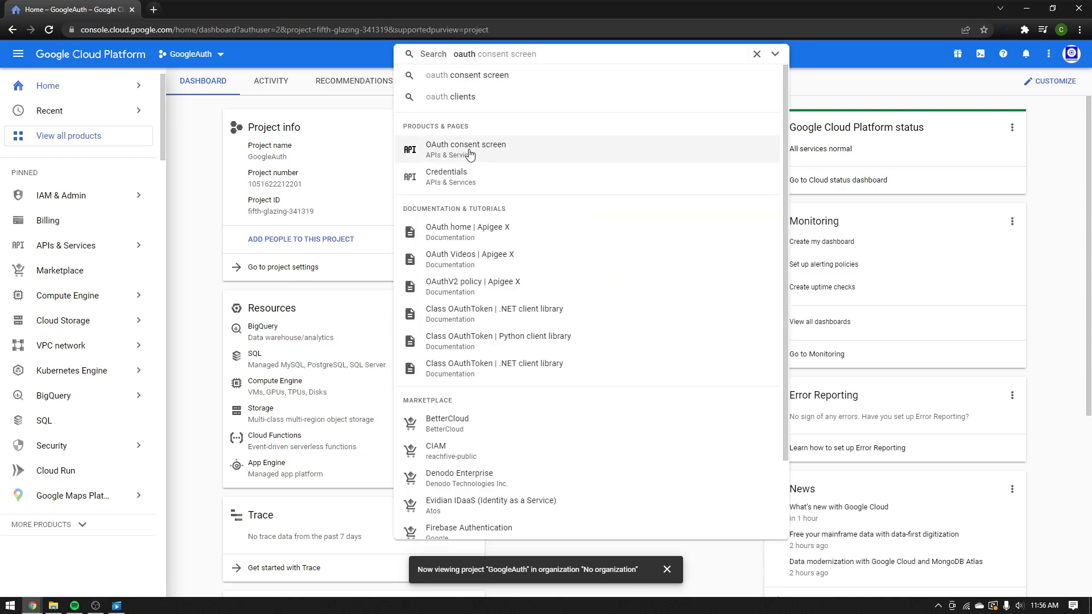
click(465, 148)
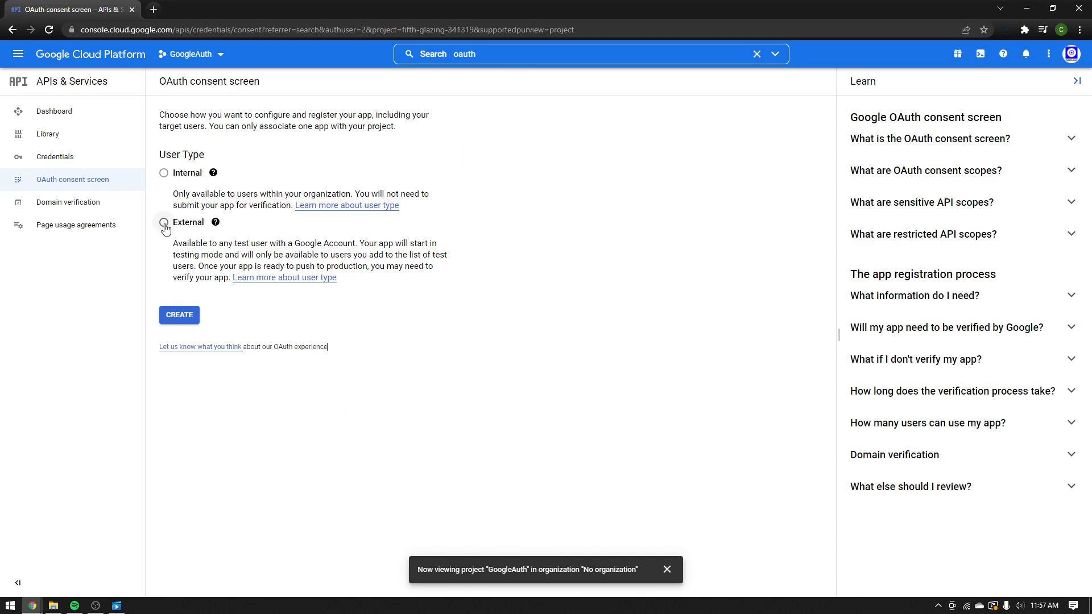
click(164, 221)
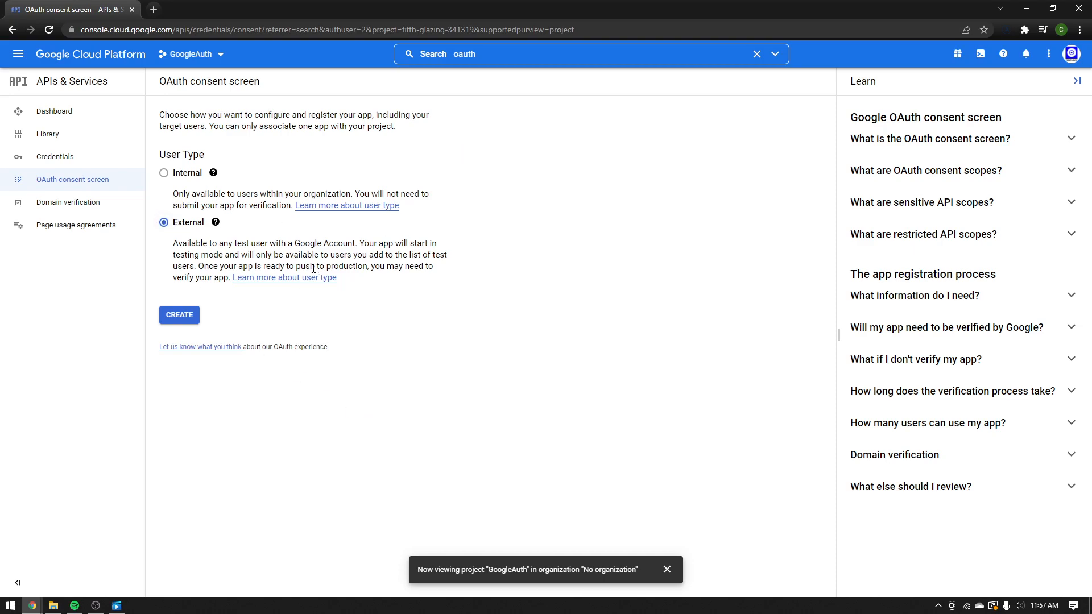
mouse_move(278, 248)
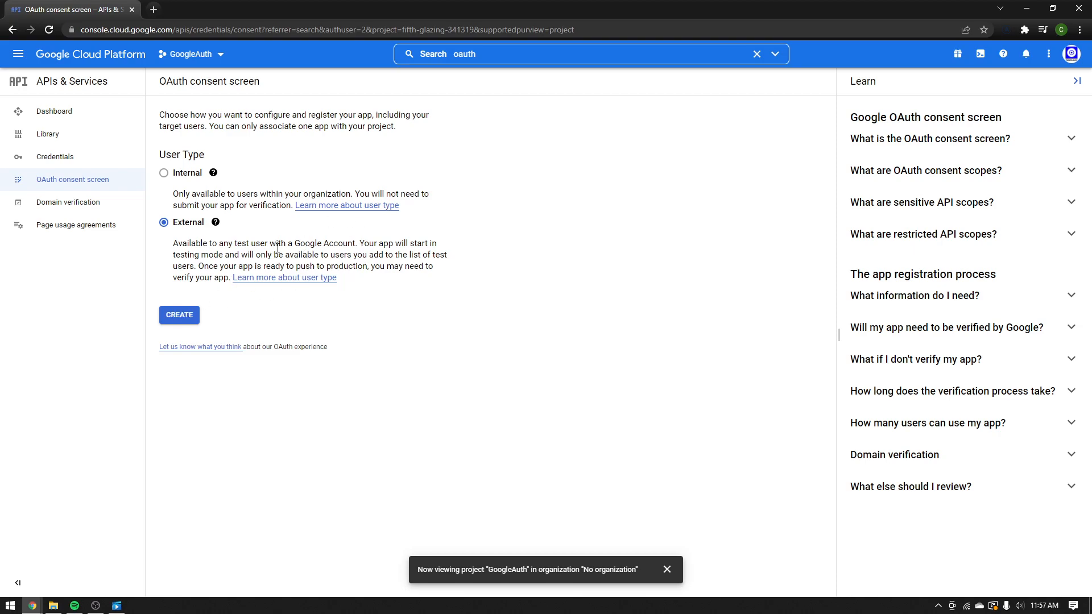
Begin the consent screen registration and fill in the app information fields.
click(180, 315)
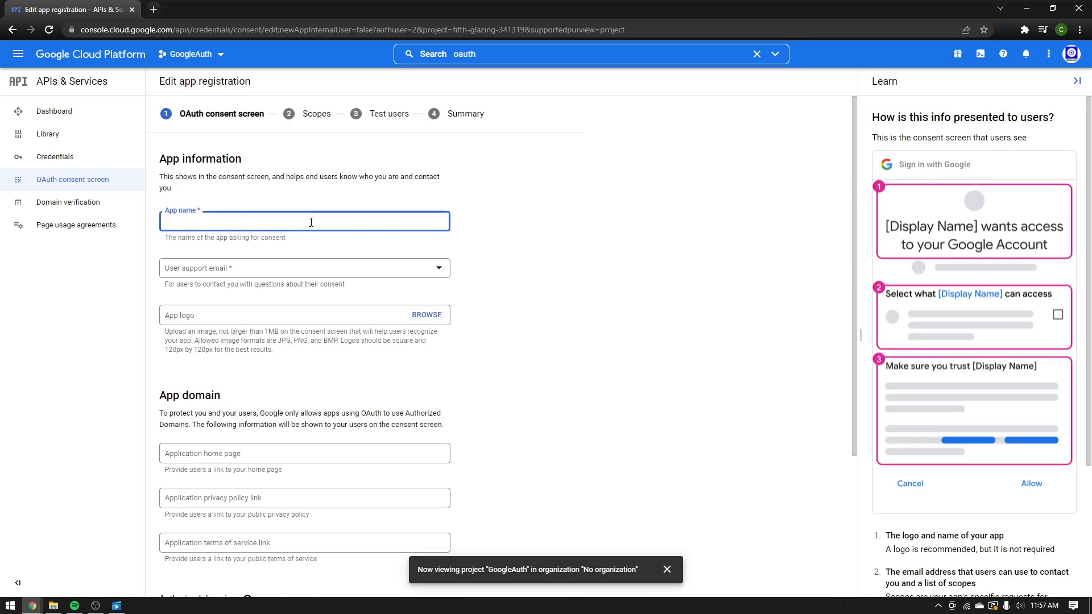
click(303, 267)
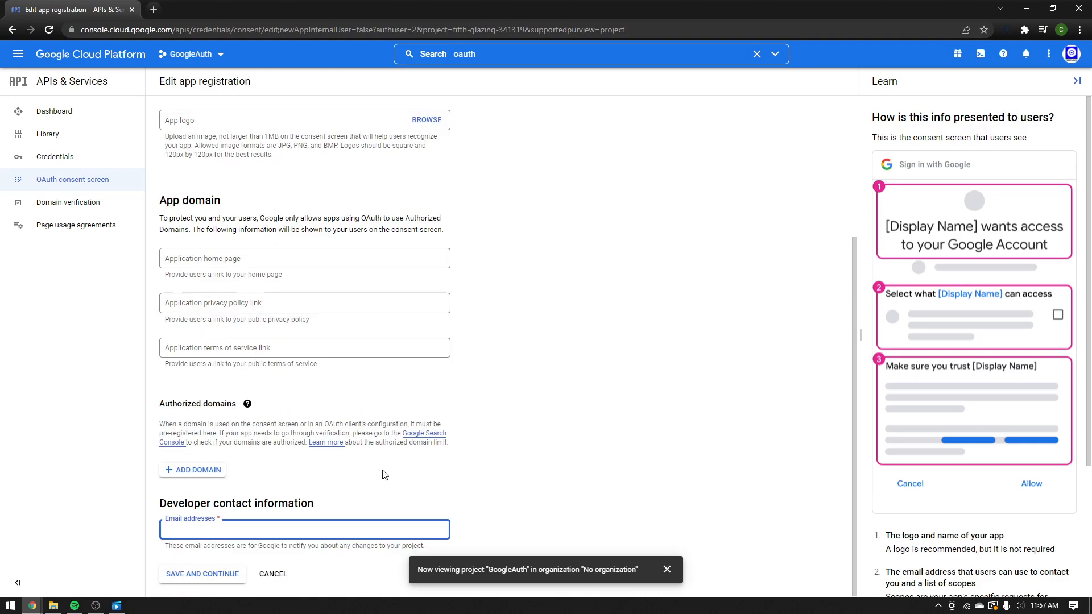
scroll(up, 3)
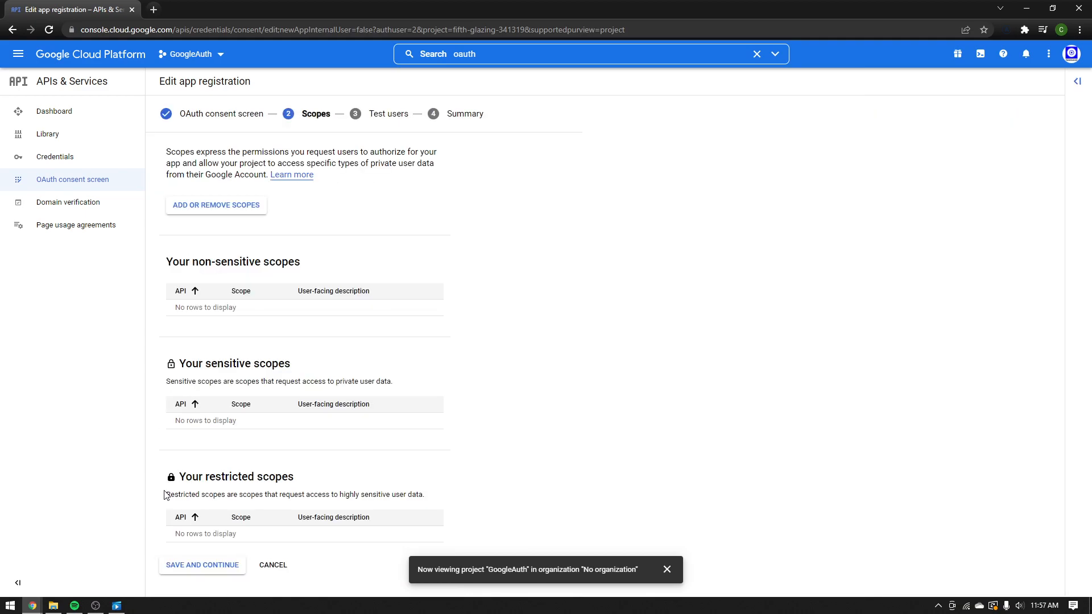
mouse_move(350, 233)
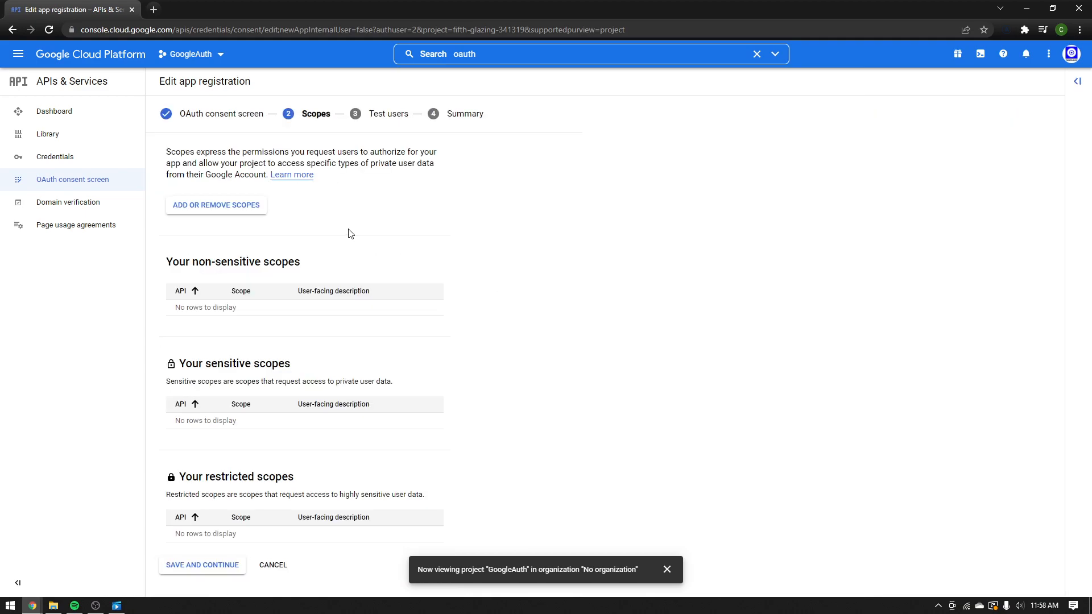
Add the userinfo.email and userinfo.profile scopes, then save and continue.
click(216, 205)
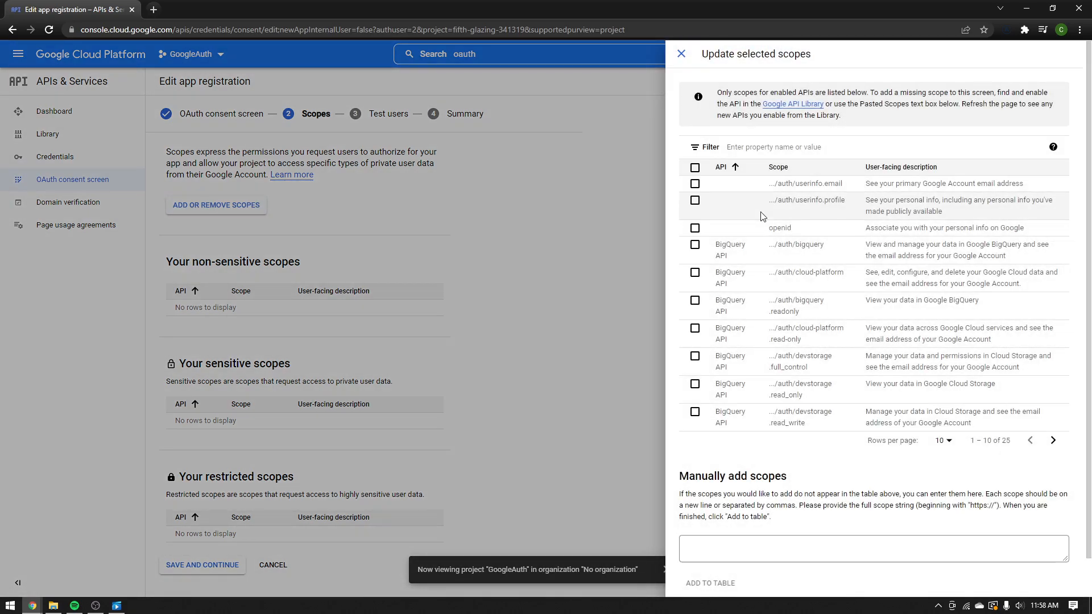
click(694, 183)
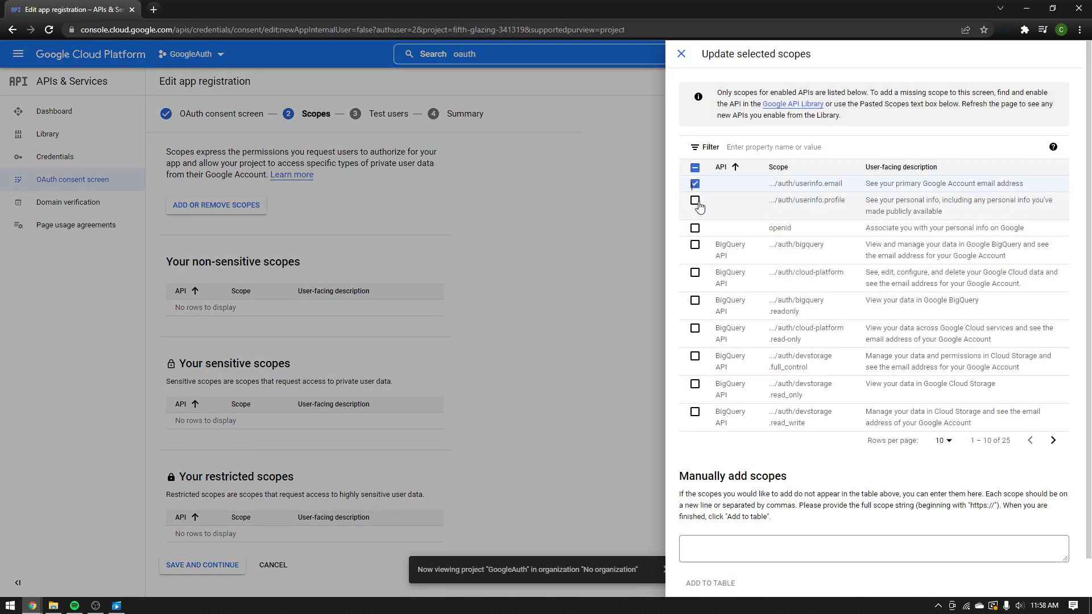
click(680, 53)
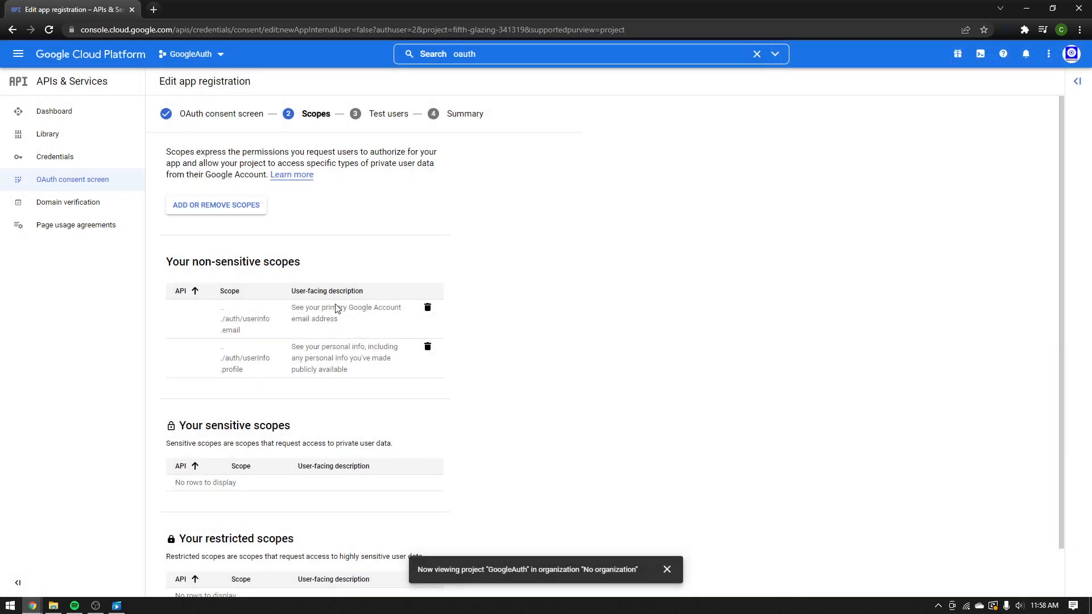
scroll(down, 3)
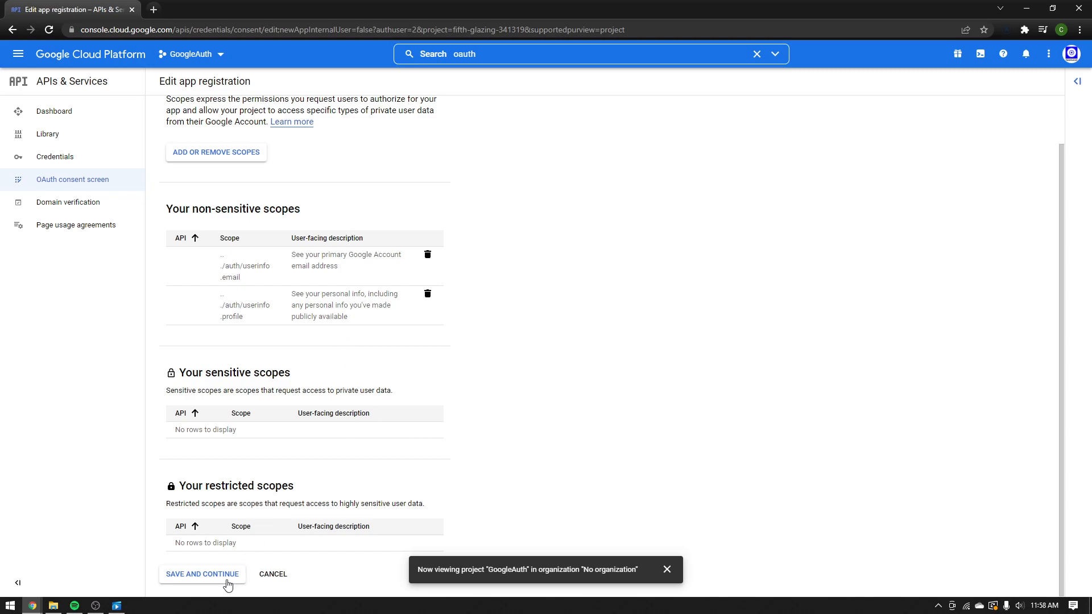
click(201, 574)
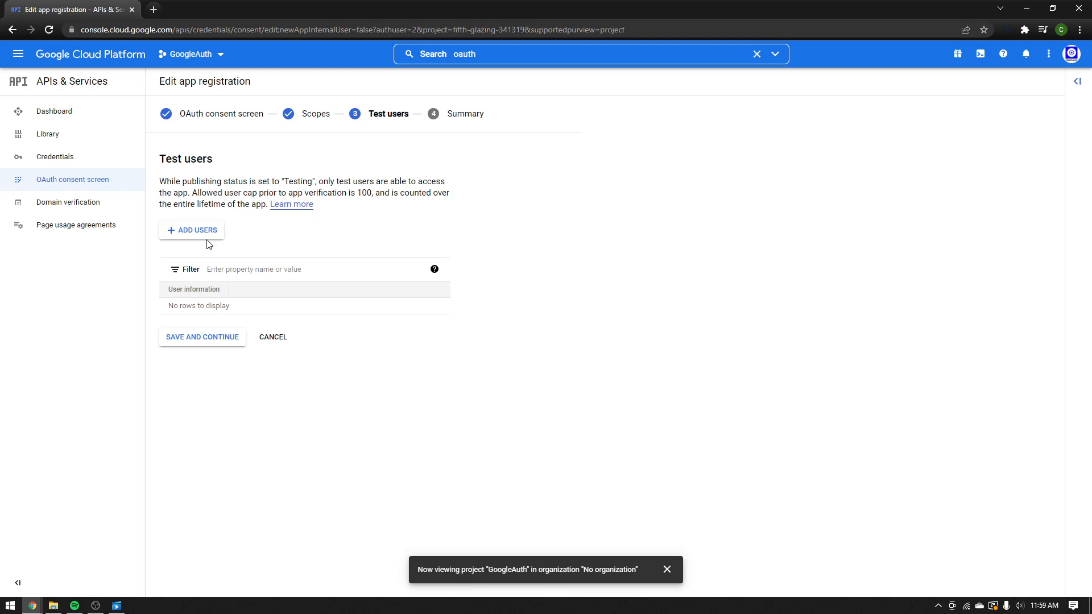
click(192, 230)
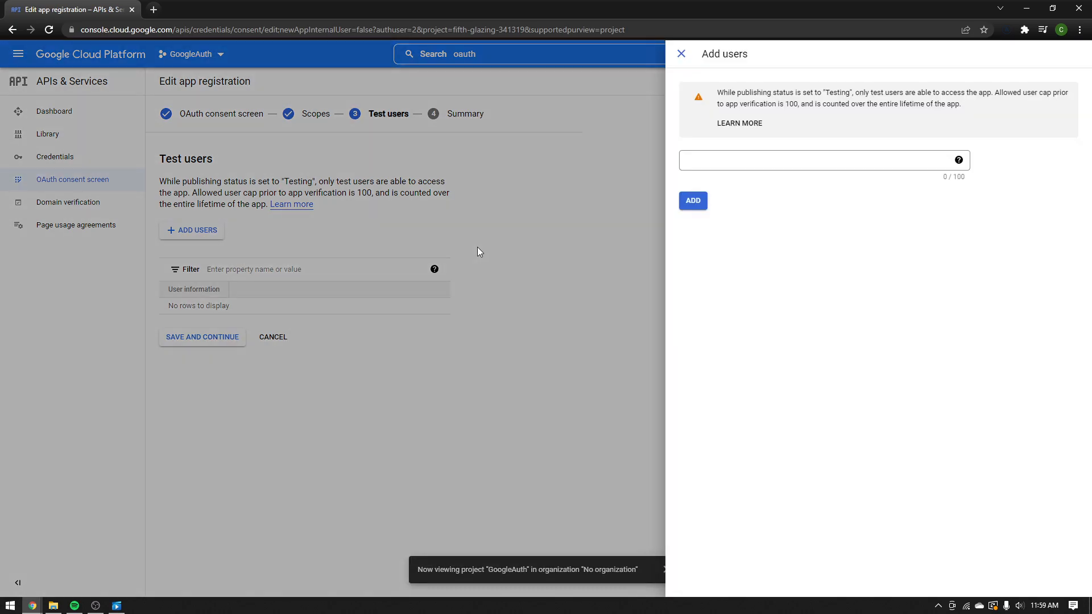
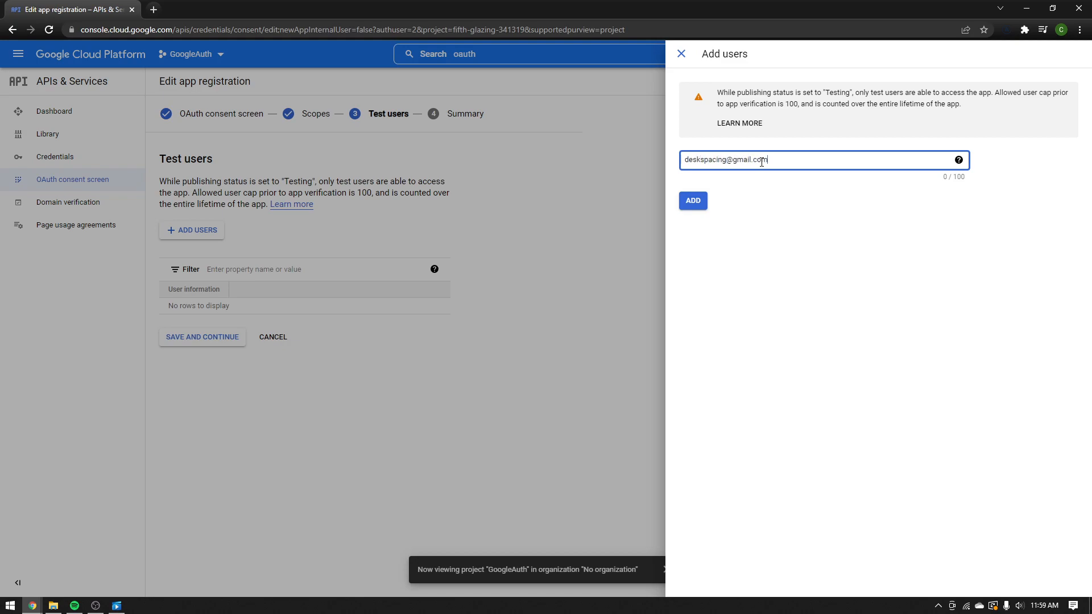
key(enter)
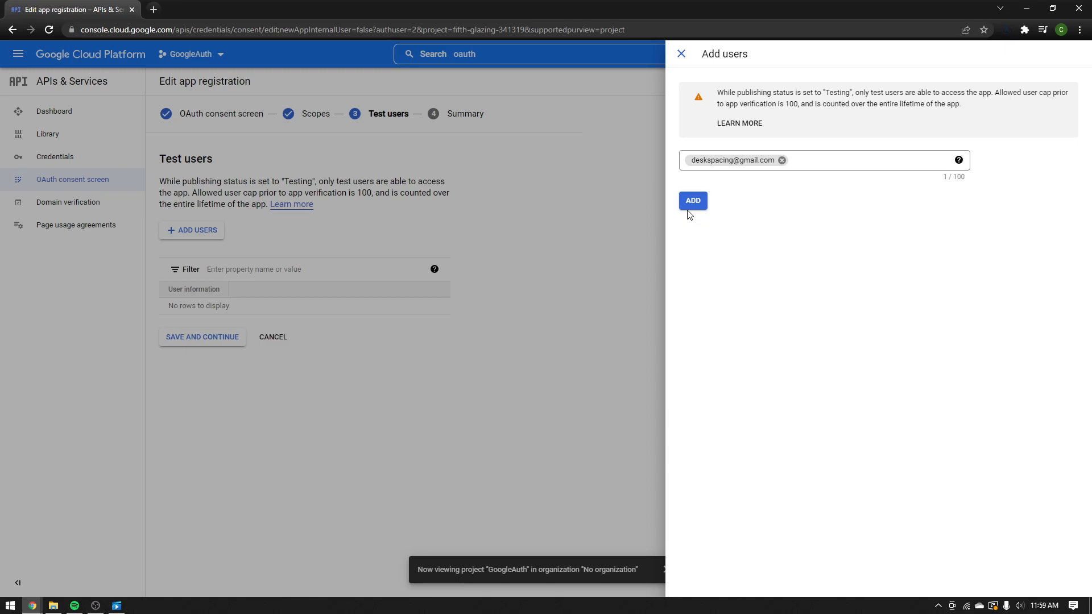
click(692, 201)
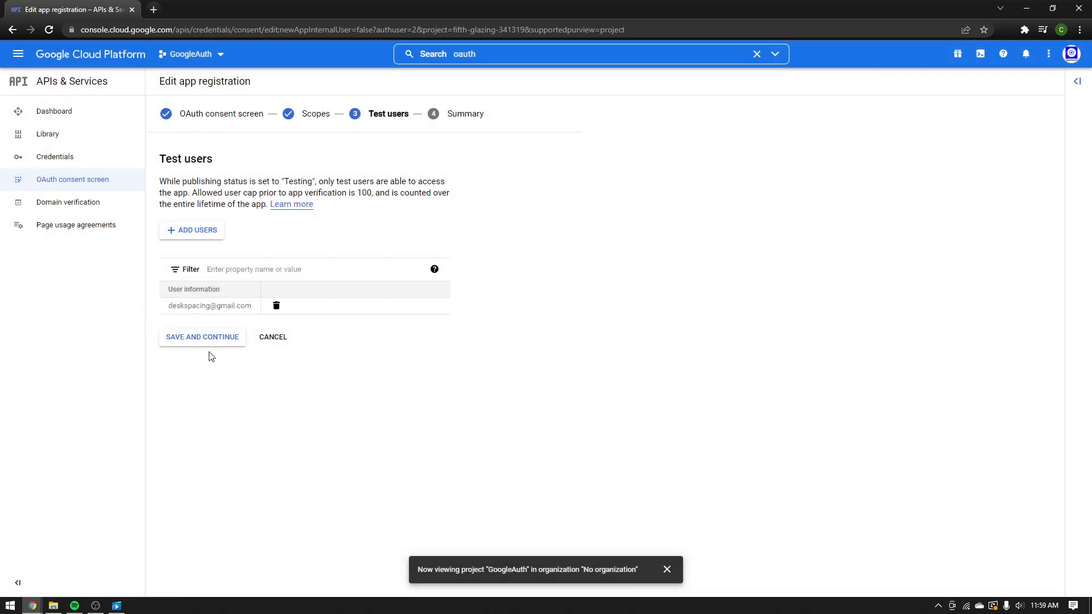
click(201, 337)
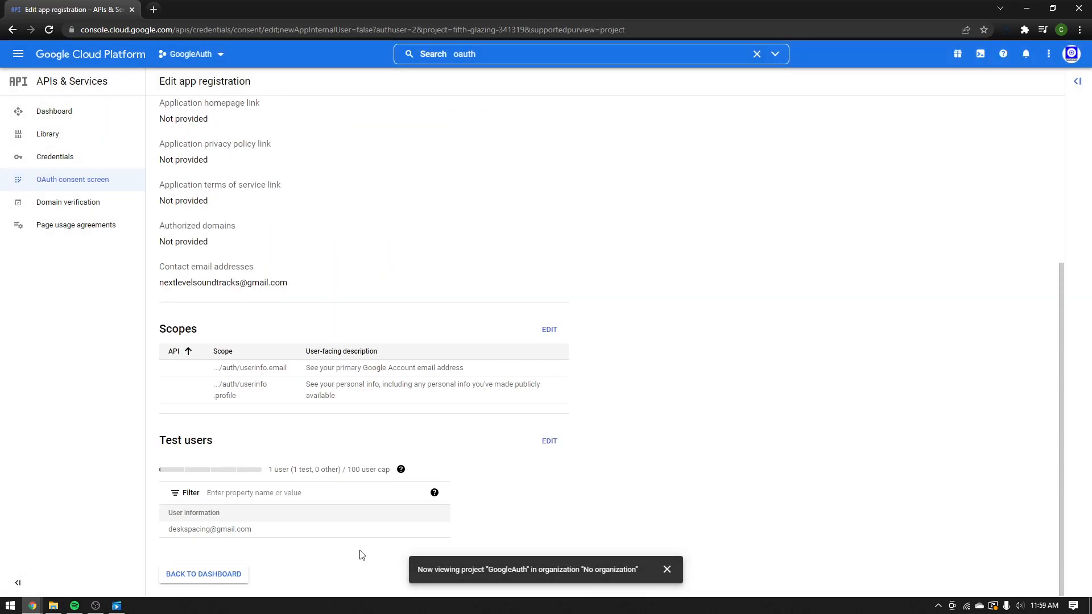
click(204, 573)
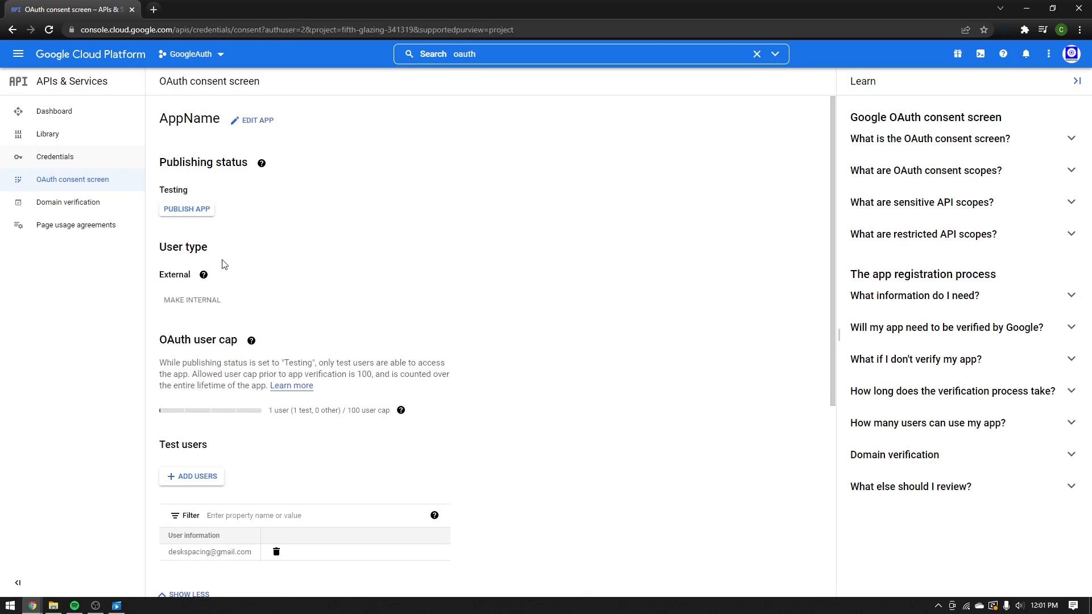
mouse_move(55, 155)
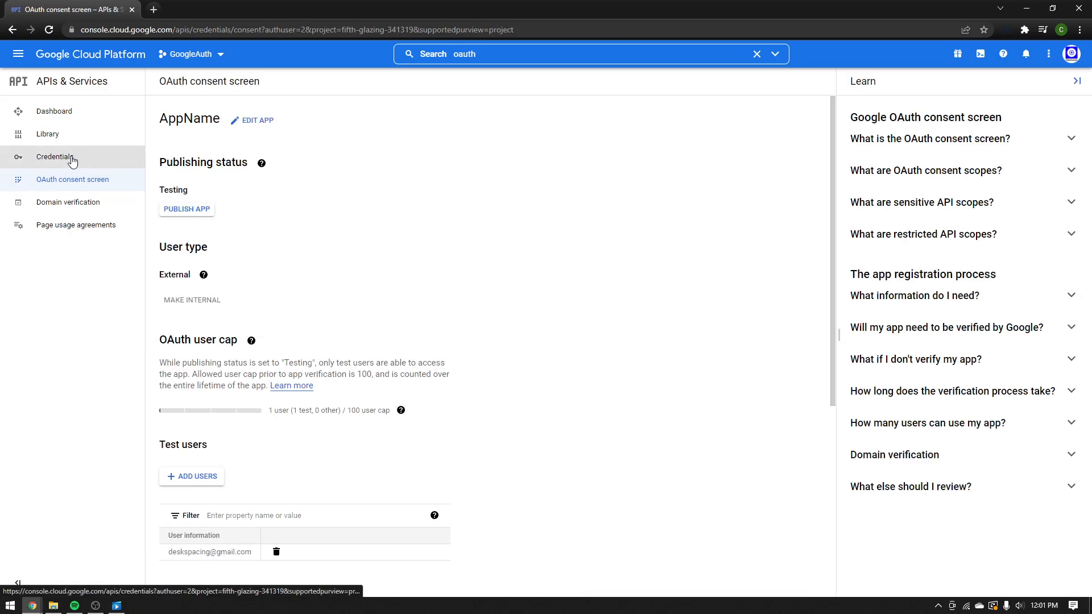
Start a new OAuth client ID from Credentials with Web application type.
click(54, 157)
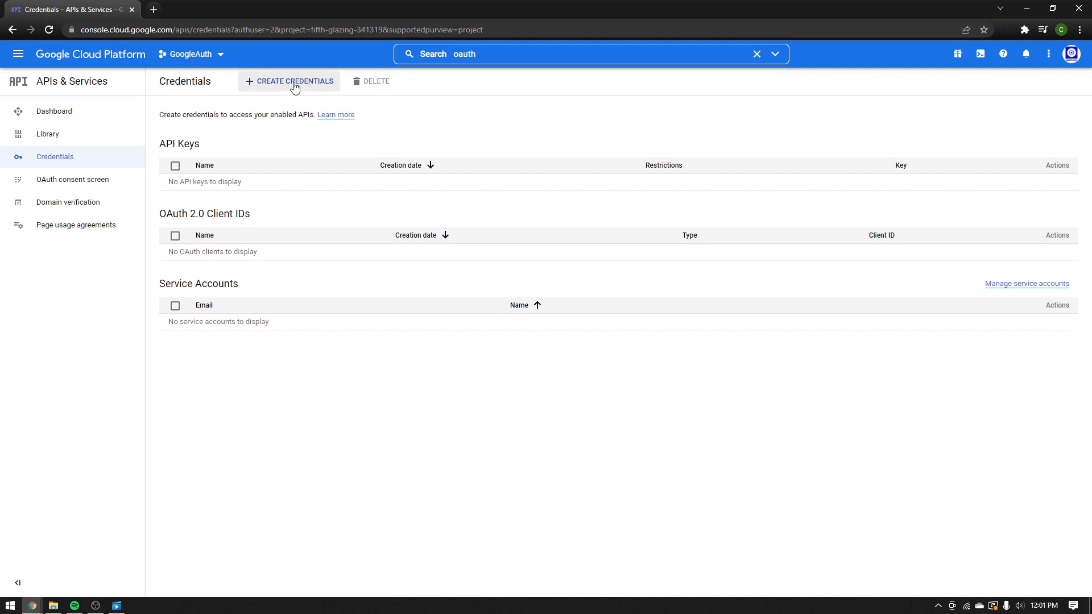
click(289, 81)
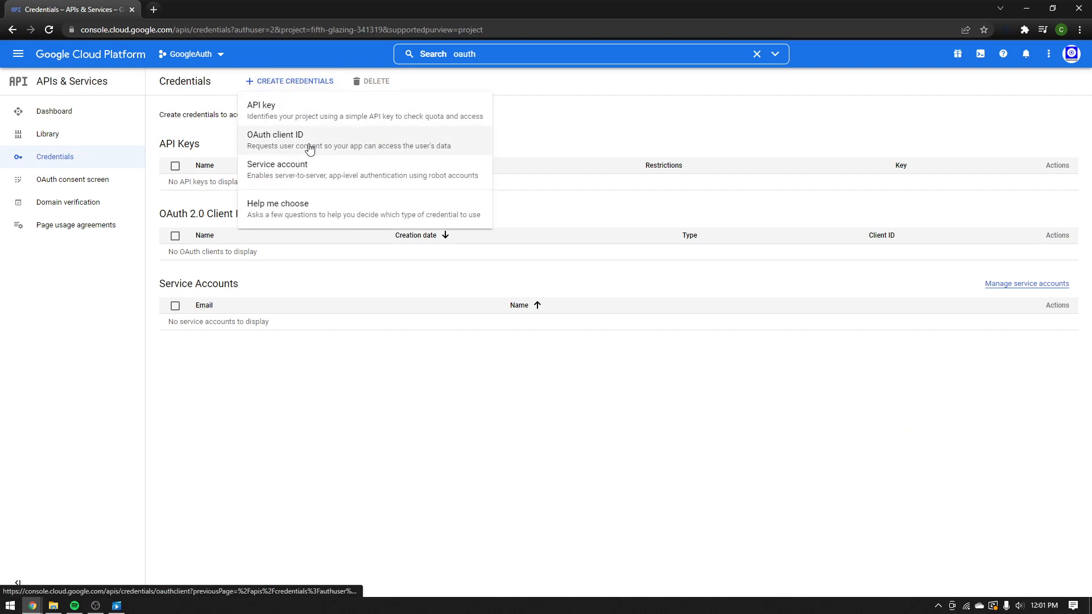
click(275, 139)
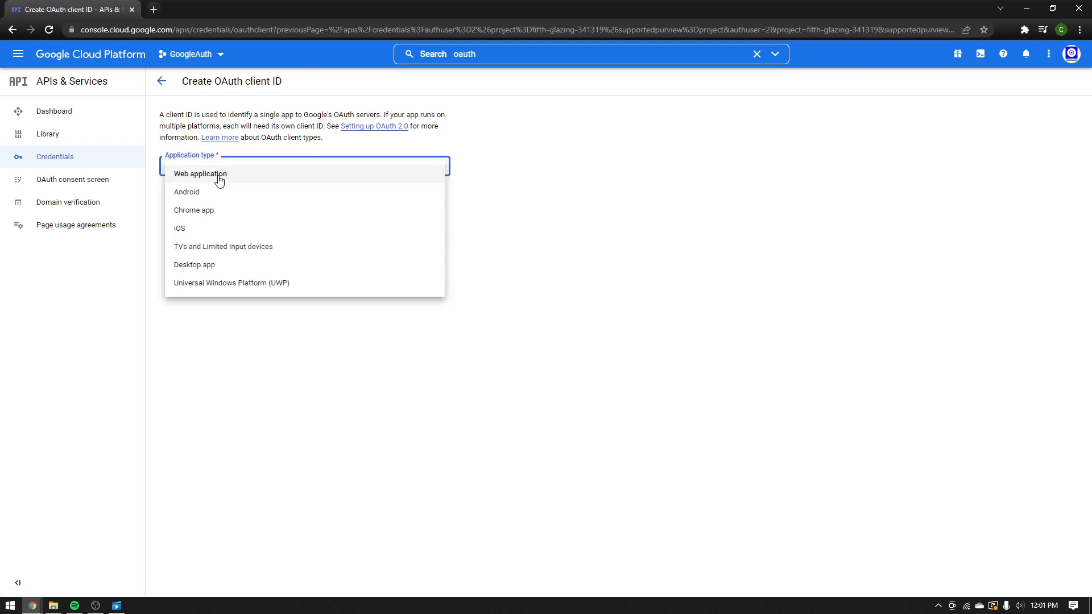
click(199, 173)
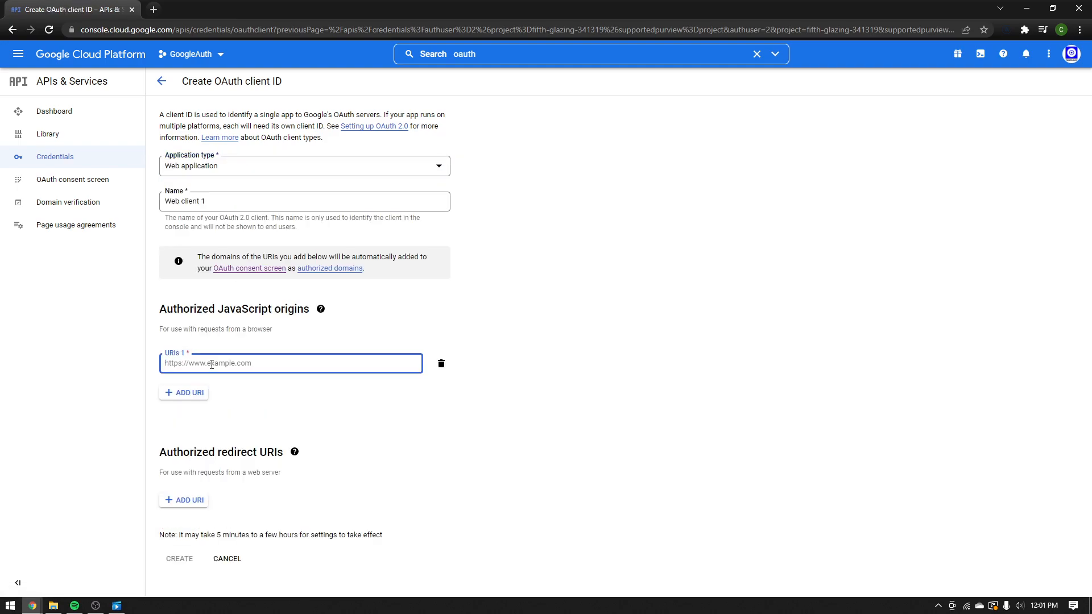
text(http://localhost:3000)
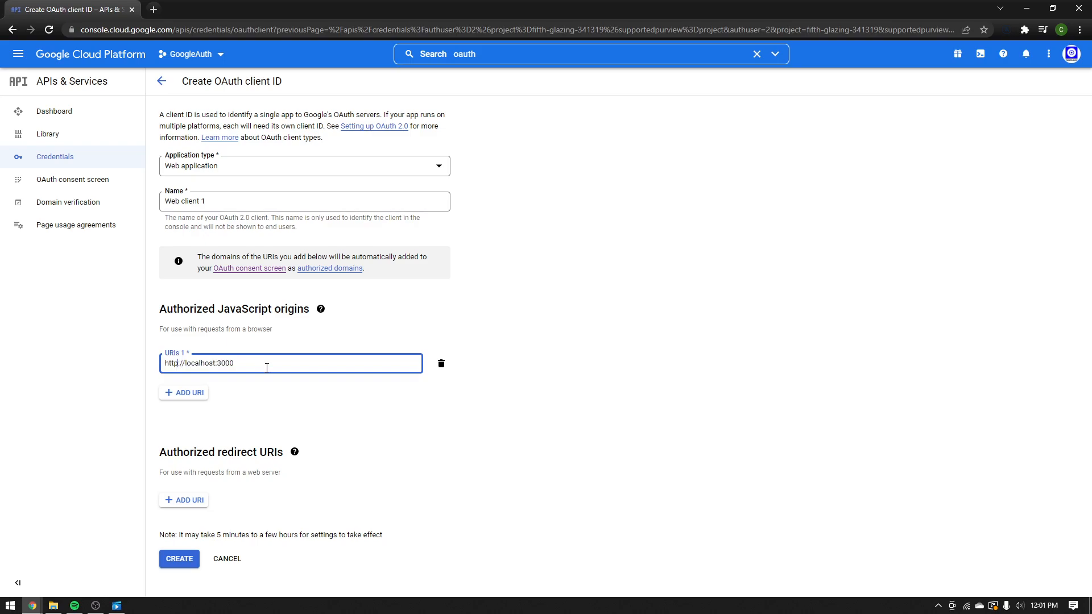
triple_click(209, 363)
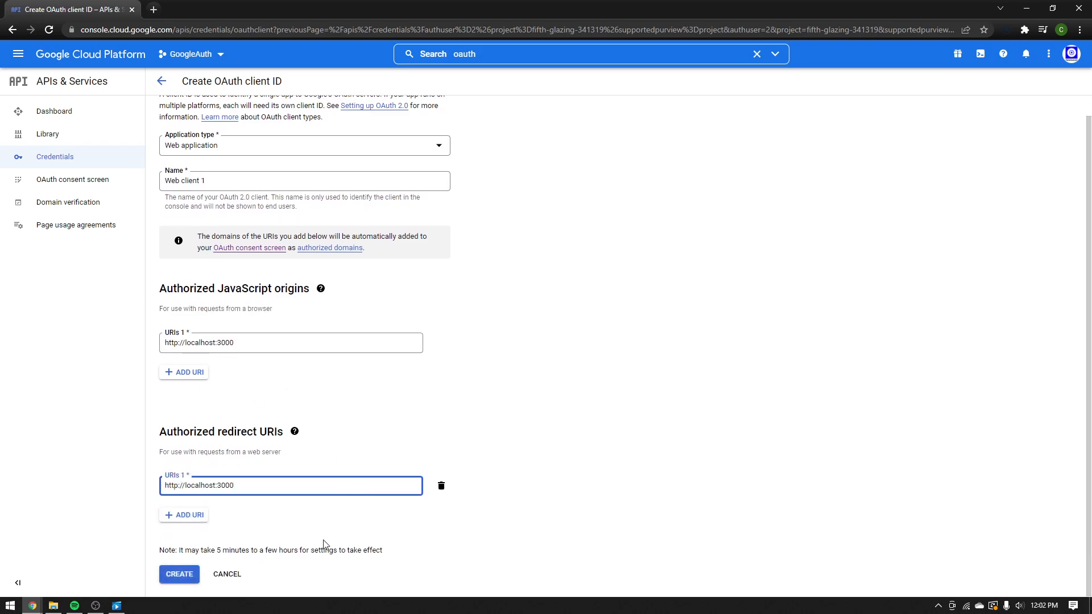
click(179, 574)
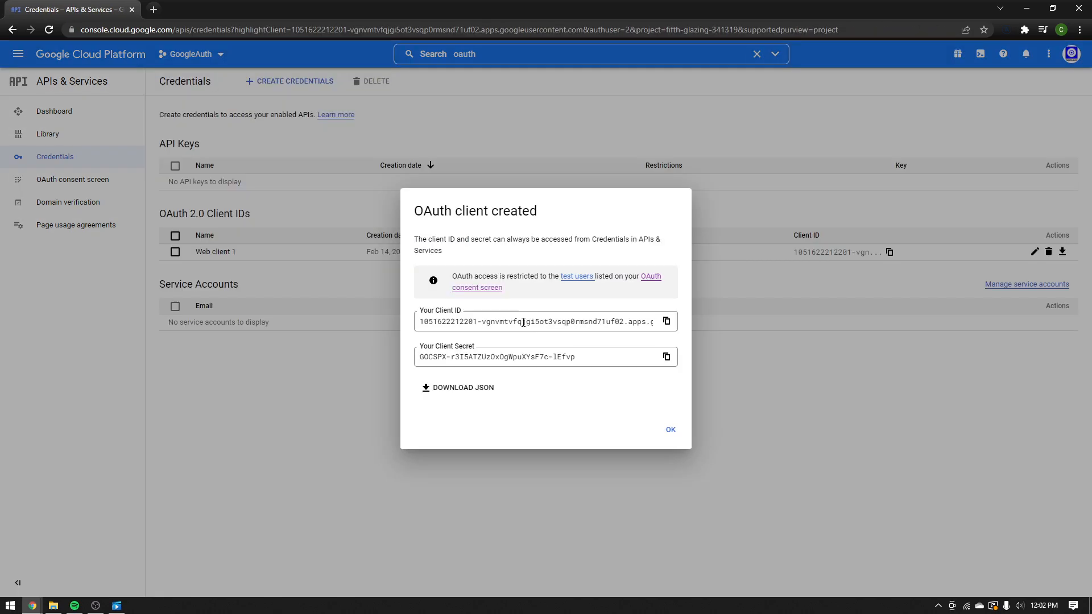
triple_click(494, 357)
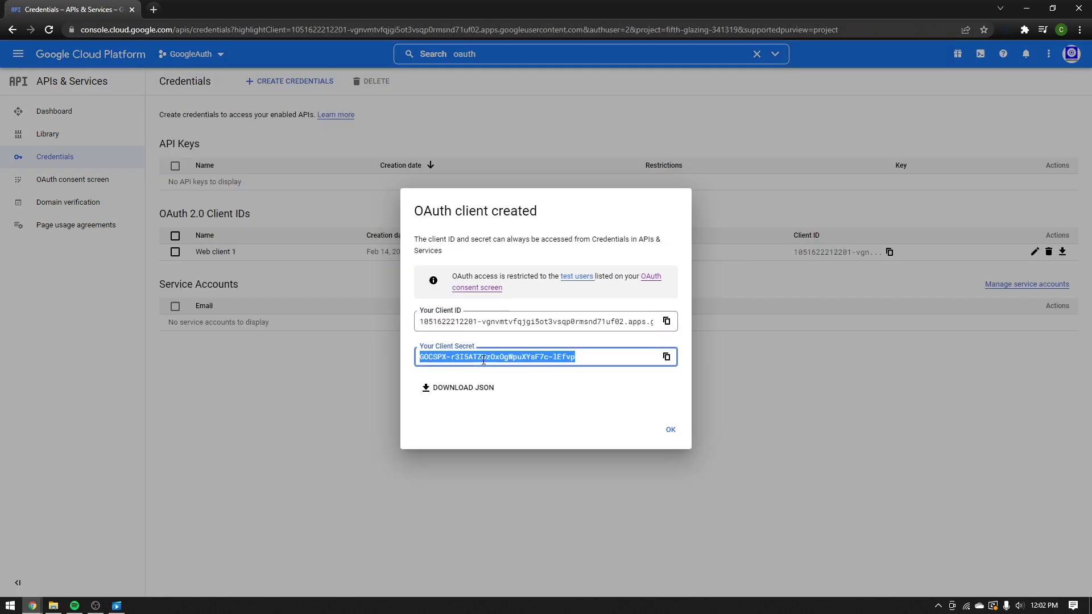
click(539, 320)
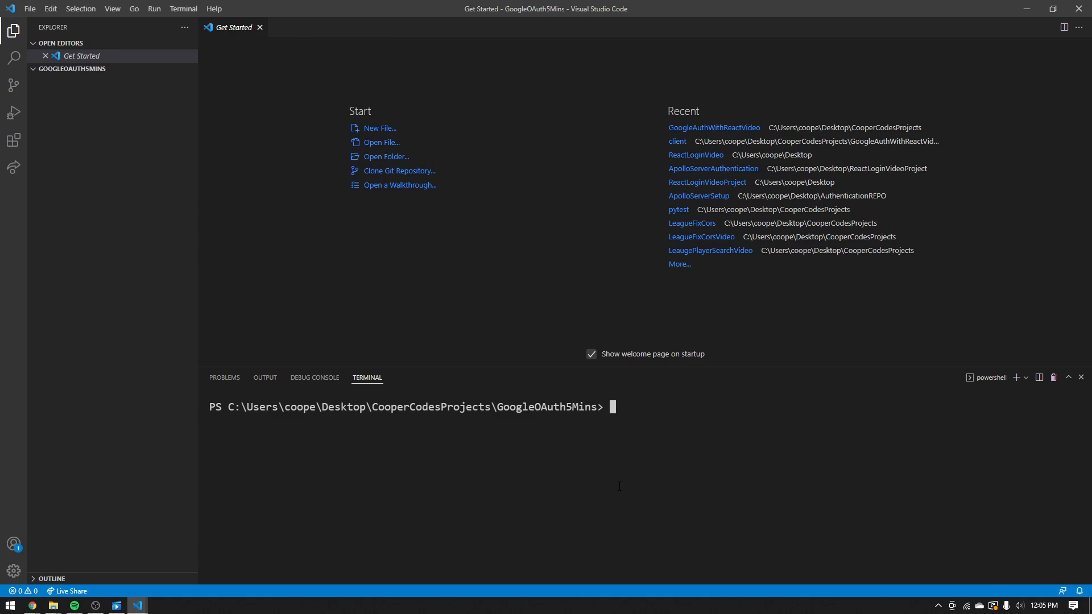
Run npx create-react-app client, then cd into the client folder.
text(npx create-reac)
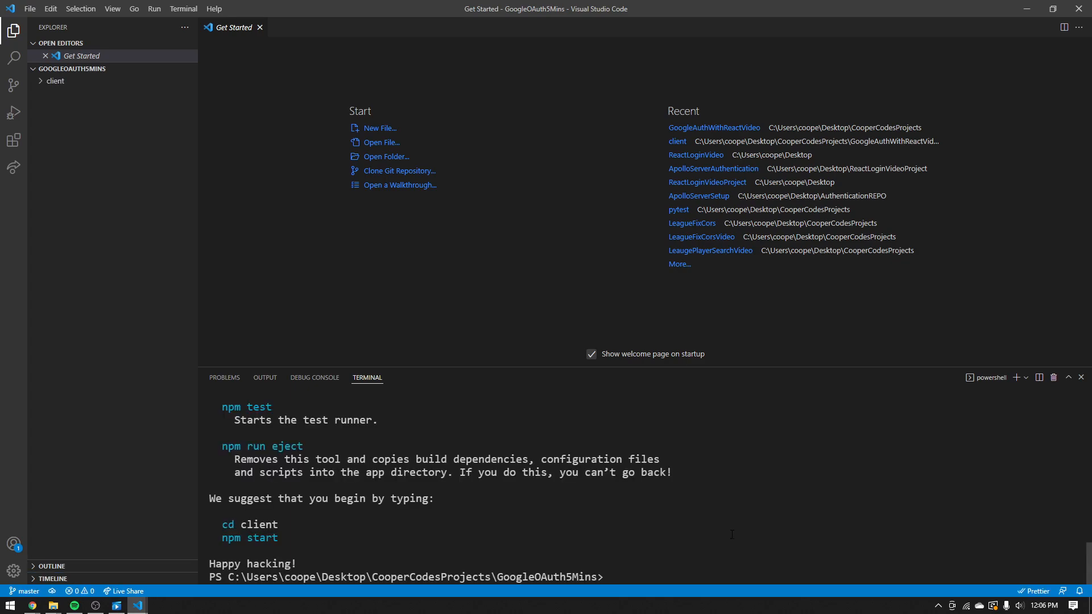
text(cd client)
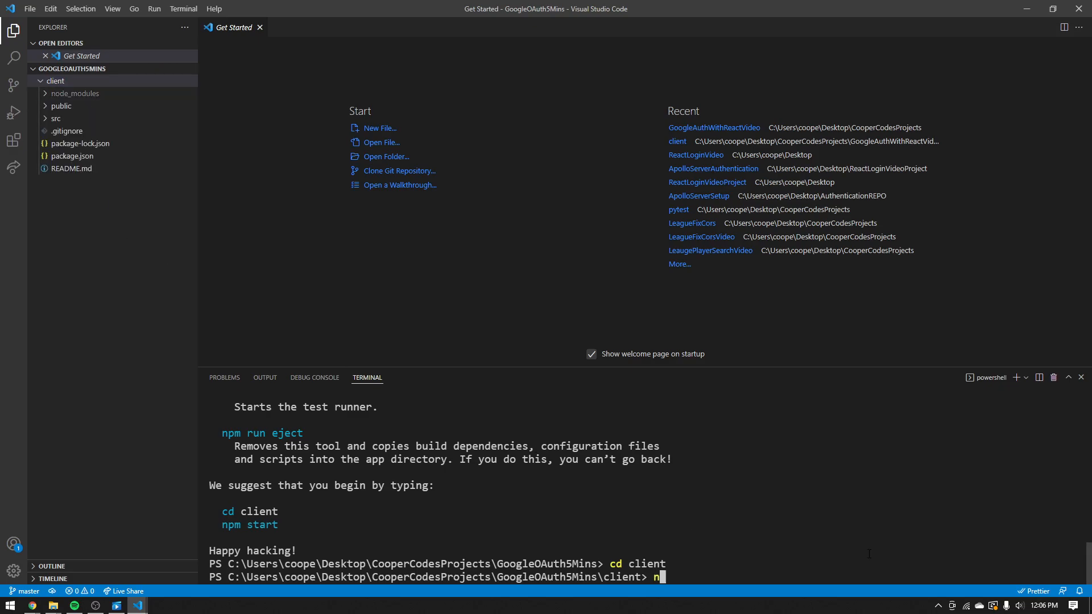
Run npm install gapi-script react-google-login and expand the src folder.
text(pm install gapi-script)
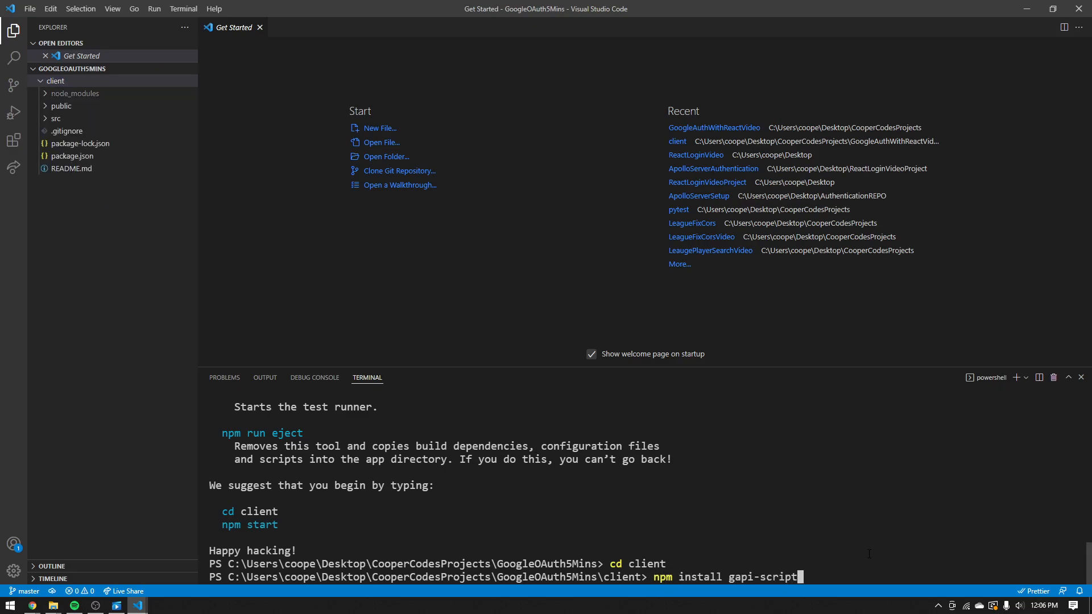
text(react-google-login)
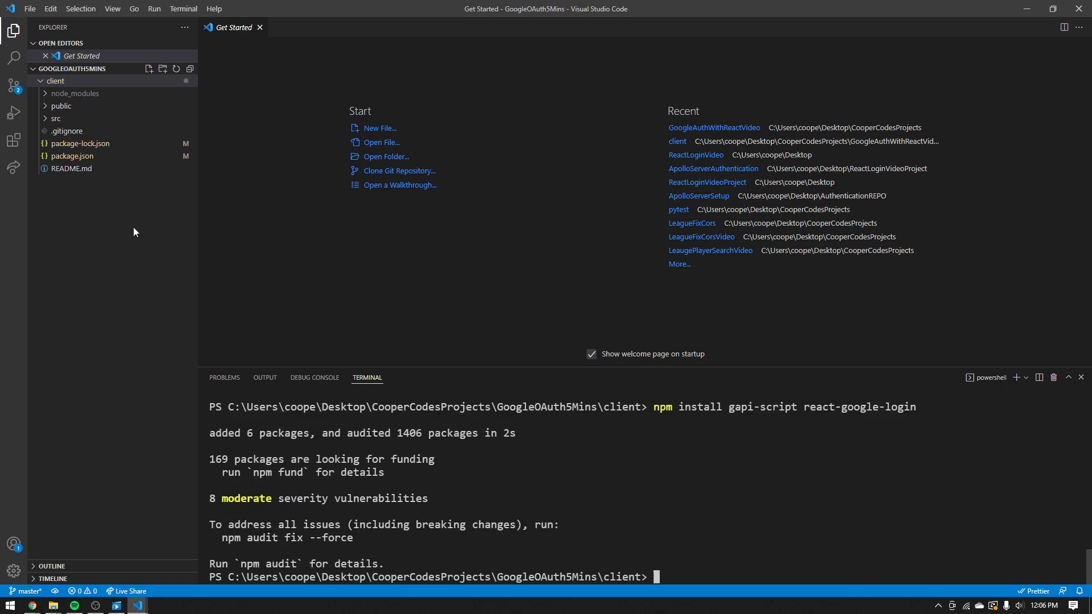
click(55, 119)
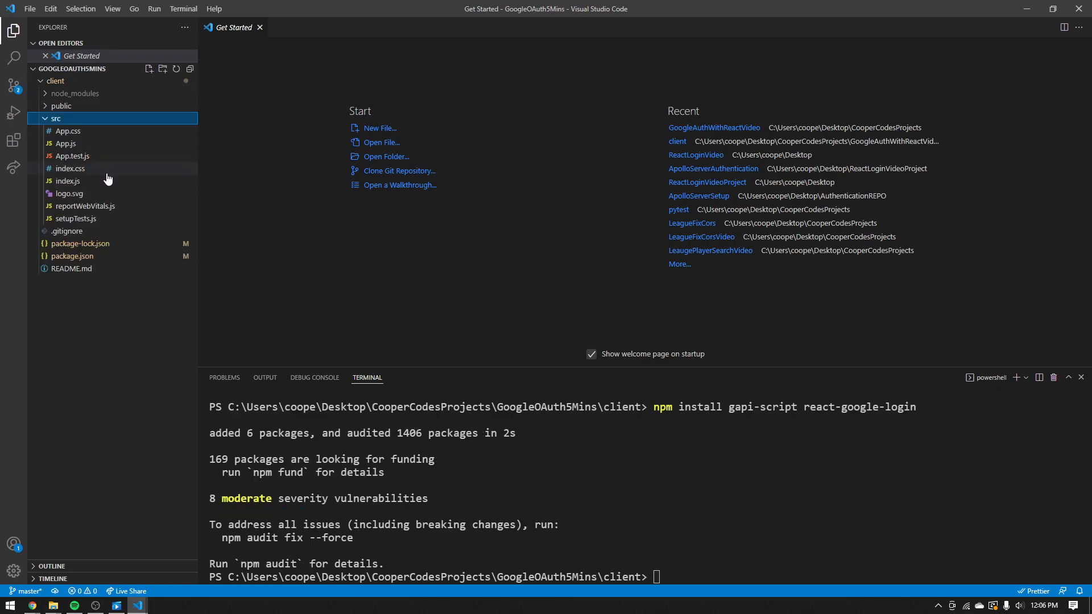
mouse_move(66, 143)
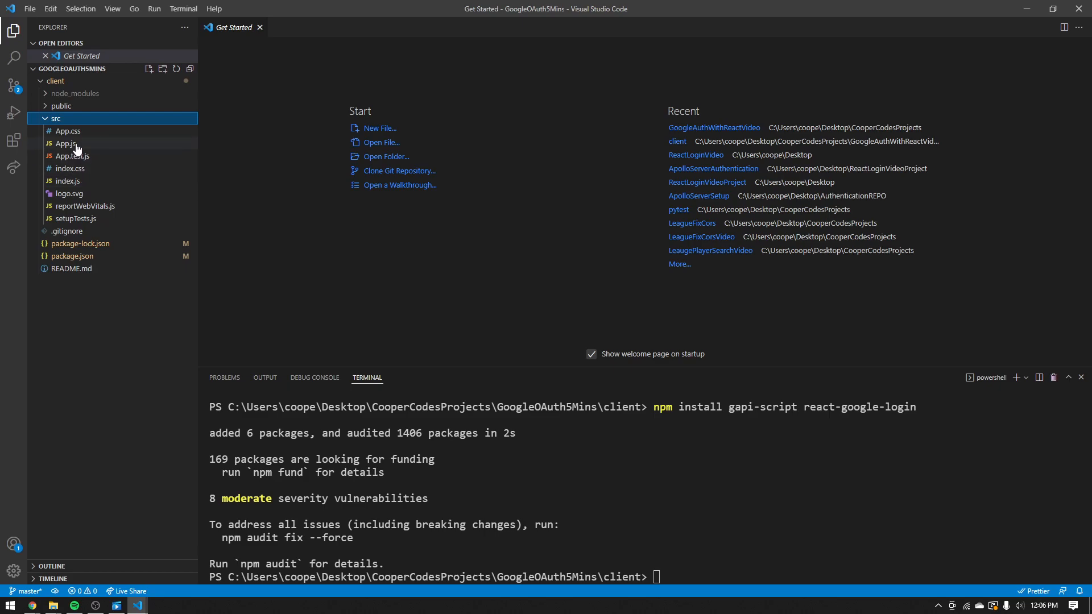
Reduce App.js to an empty App div and create components/login.js and logout.js.
double_click(66, 143)
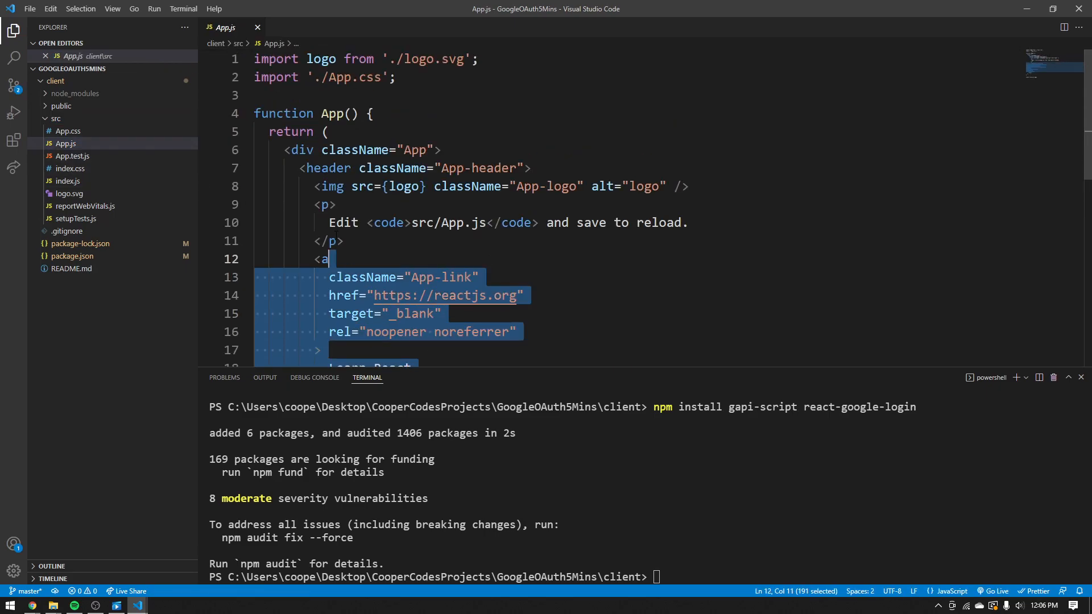
key(Delete)
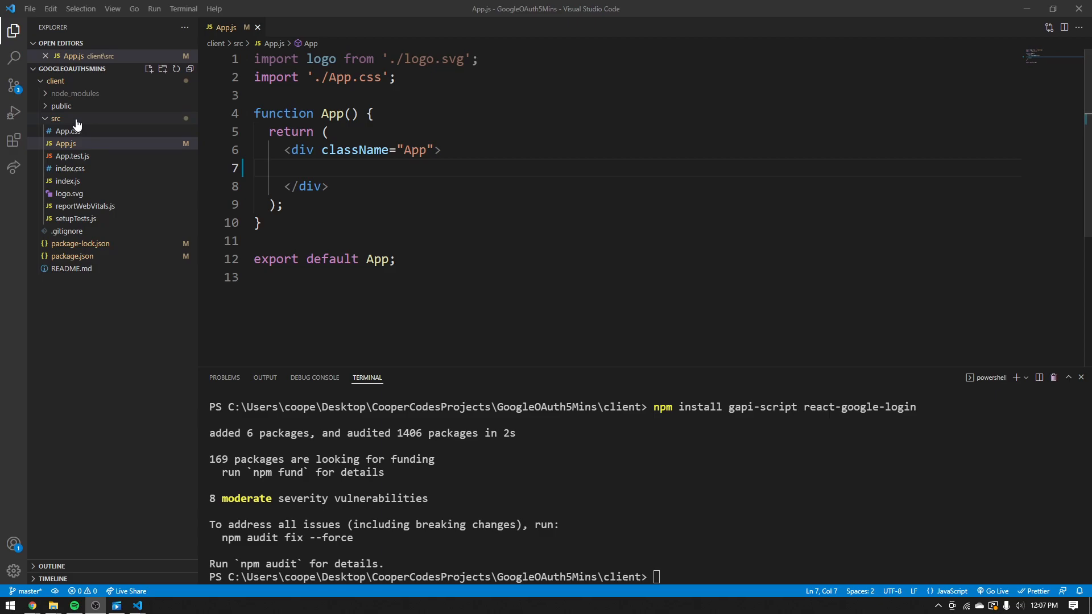
click(148, 68)
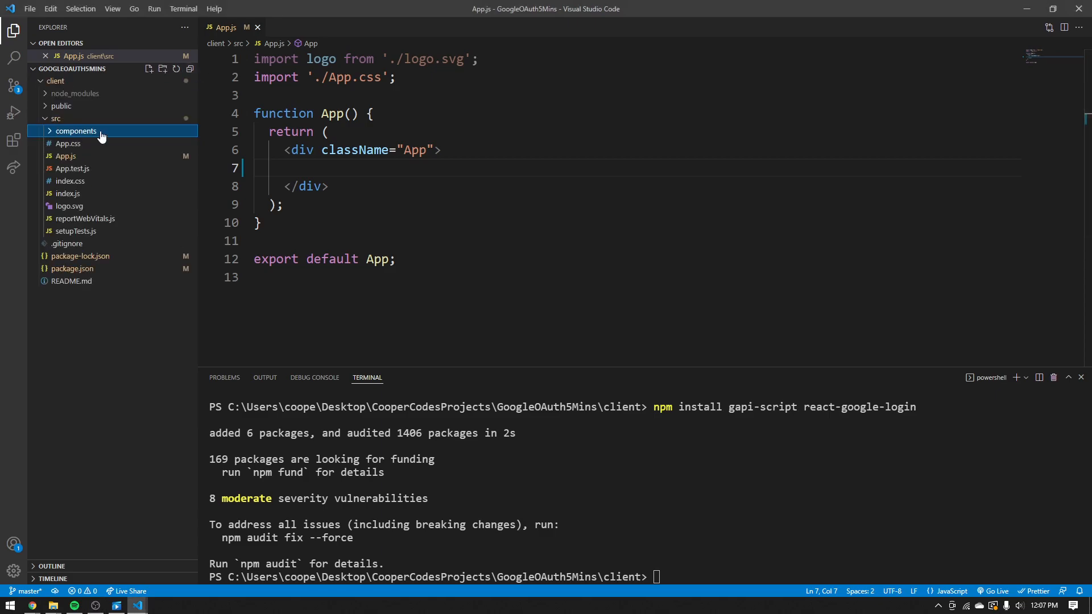
text(login)
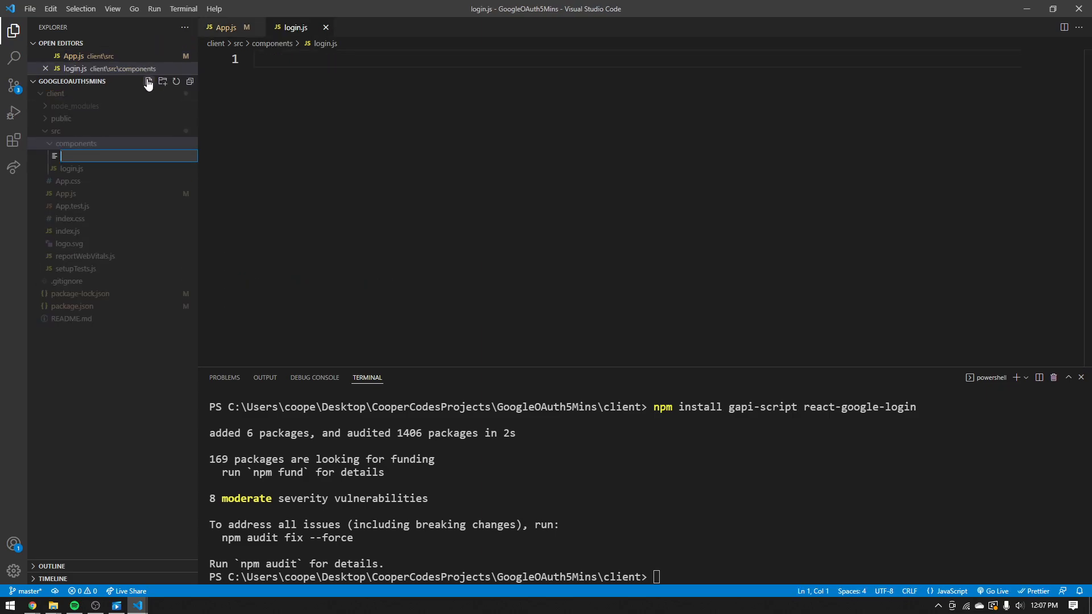
text(logout.js)
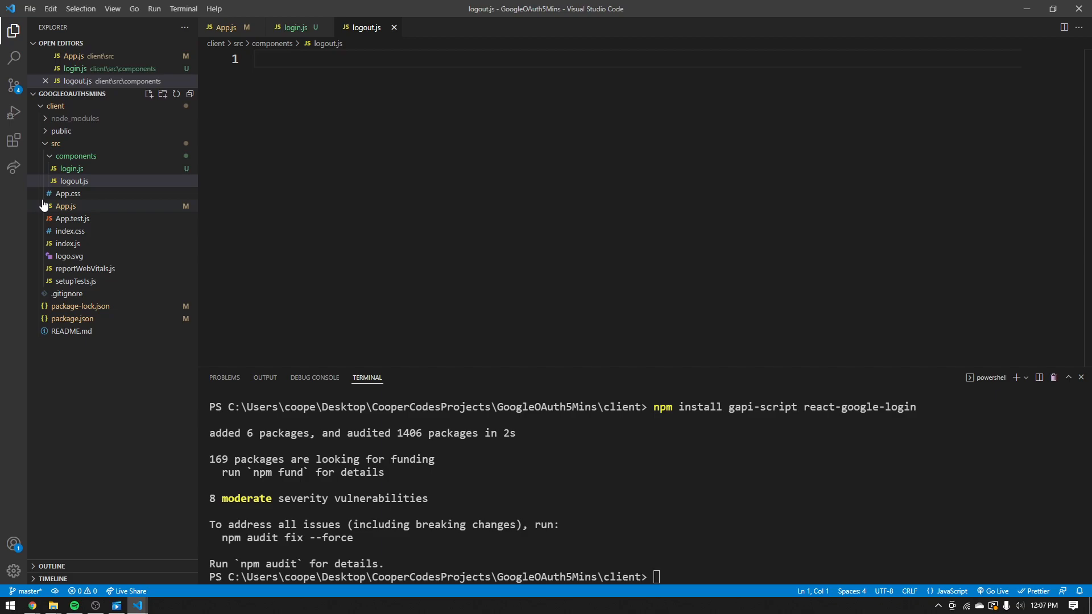
Write a Login component rendering GoogleLogin with success/failure handlers, exported as default.
click(293, 28)
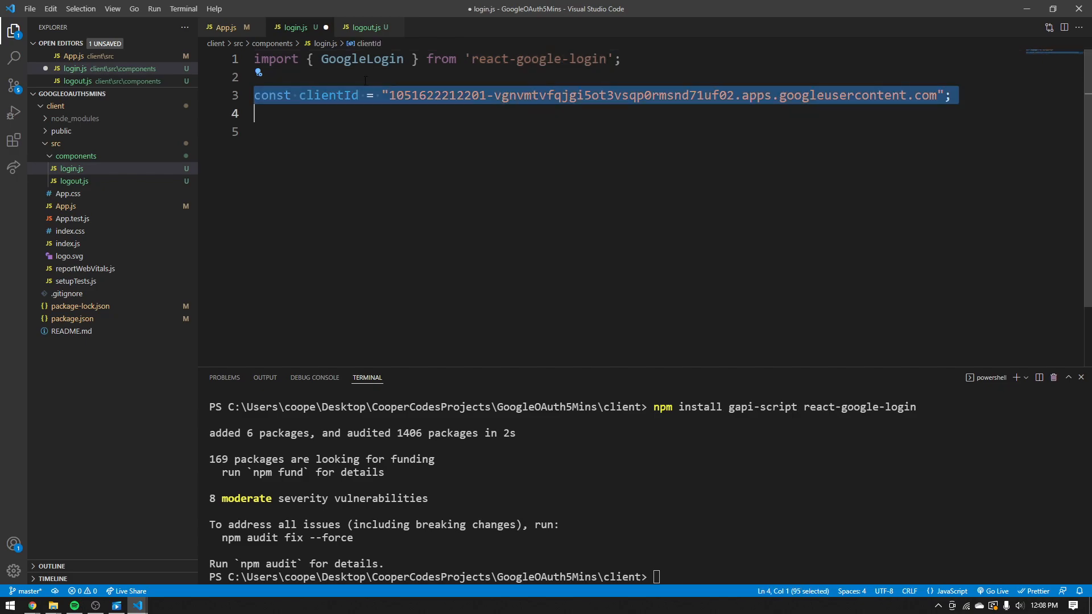
text(function Login() {)
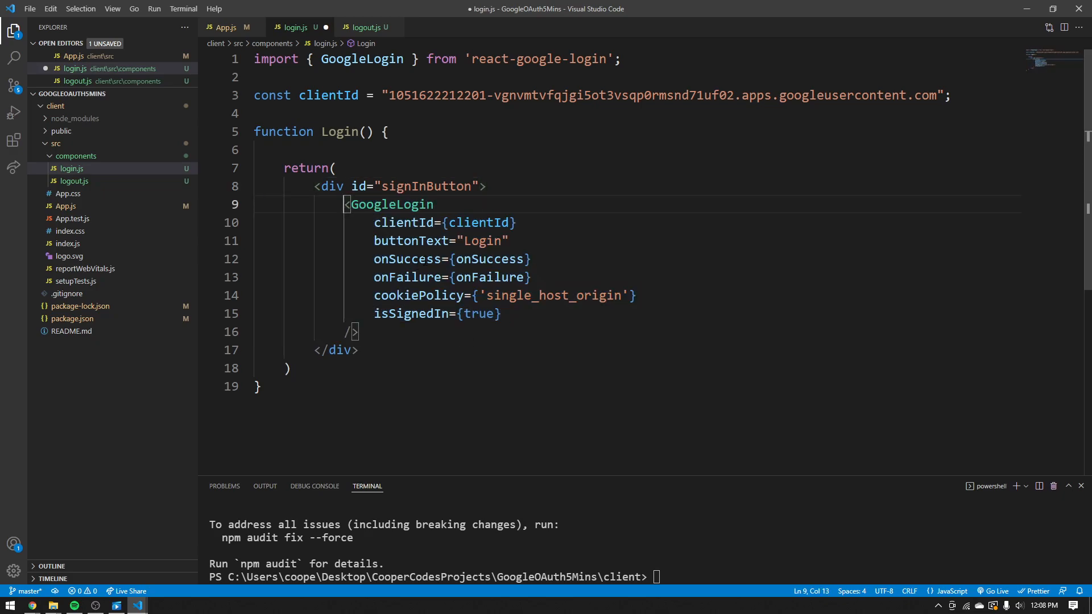
double_click(490, 277)
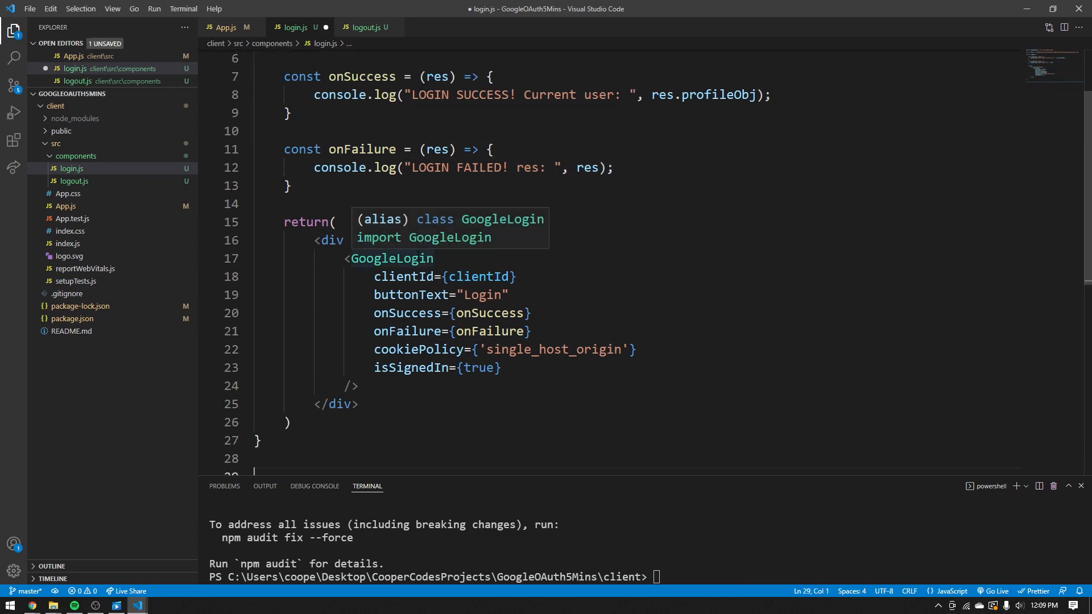
text(export default L)
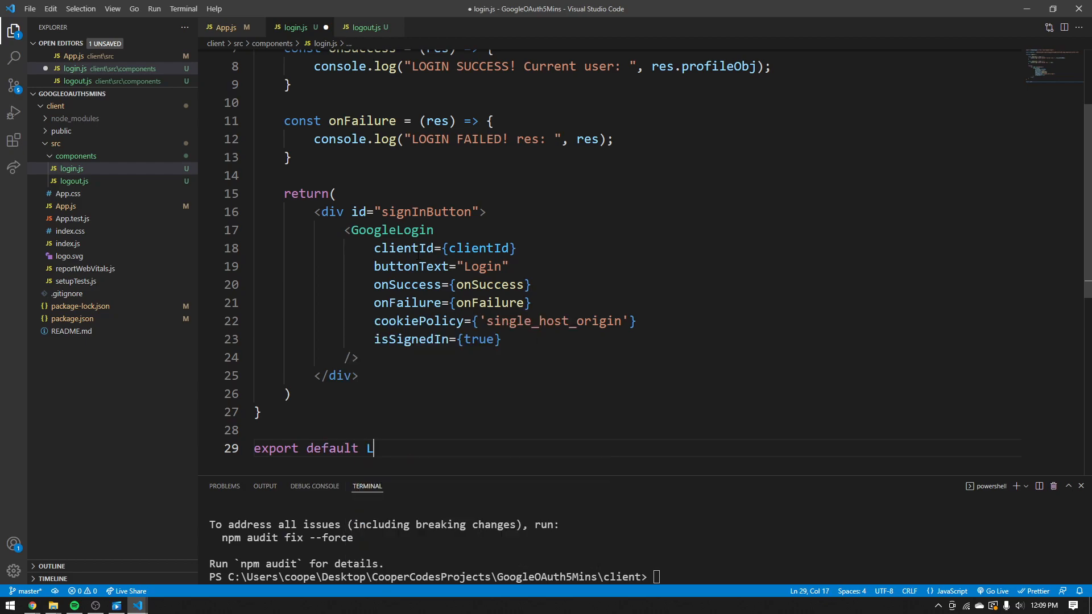
click(365, 27)
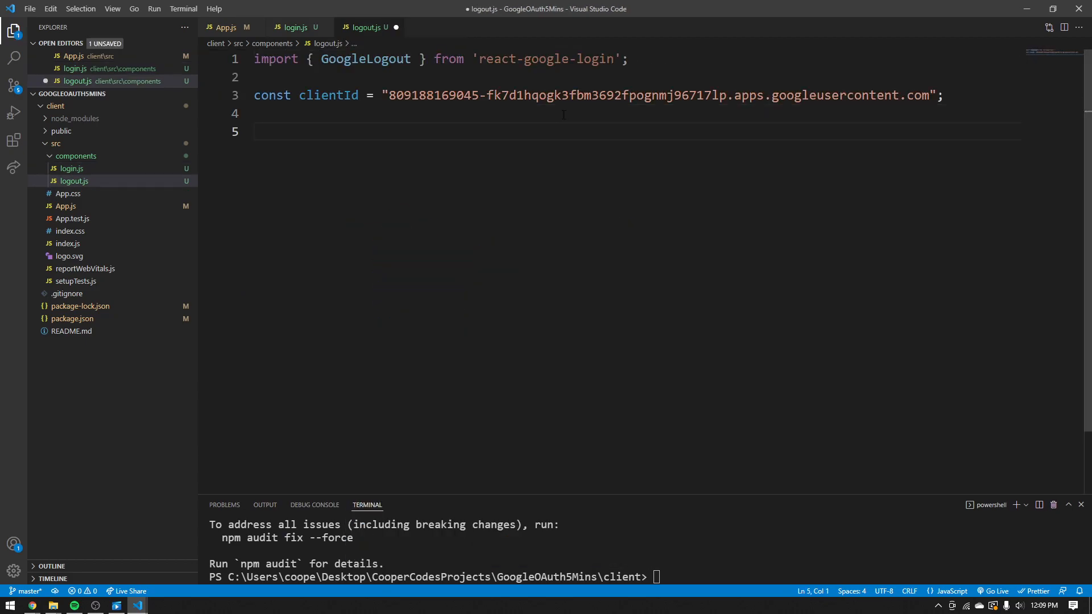
Write a Logout function returning GoogleLogout with an onSuccess console log, and export it by default.
text(function Logout() {)
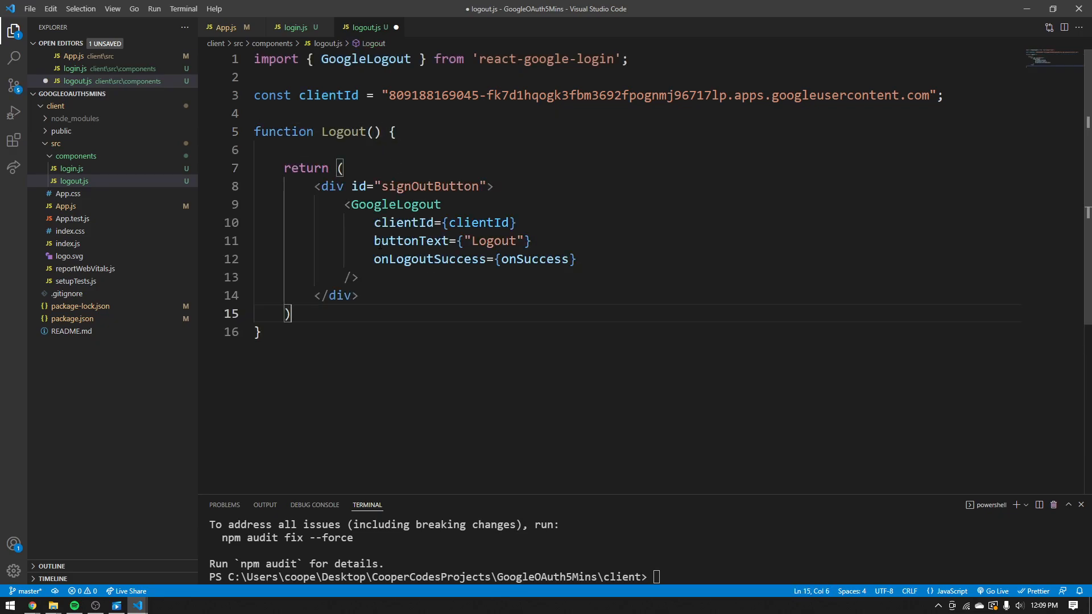
double_click(365, 58)
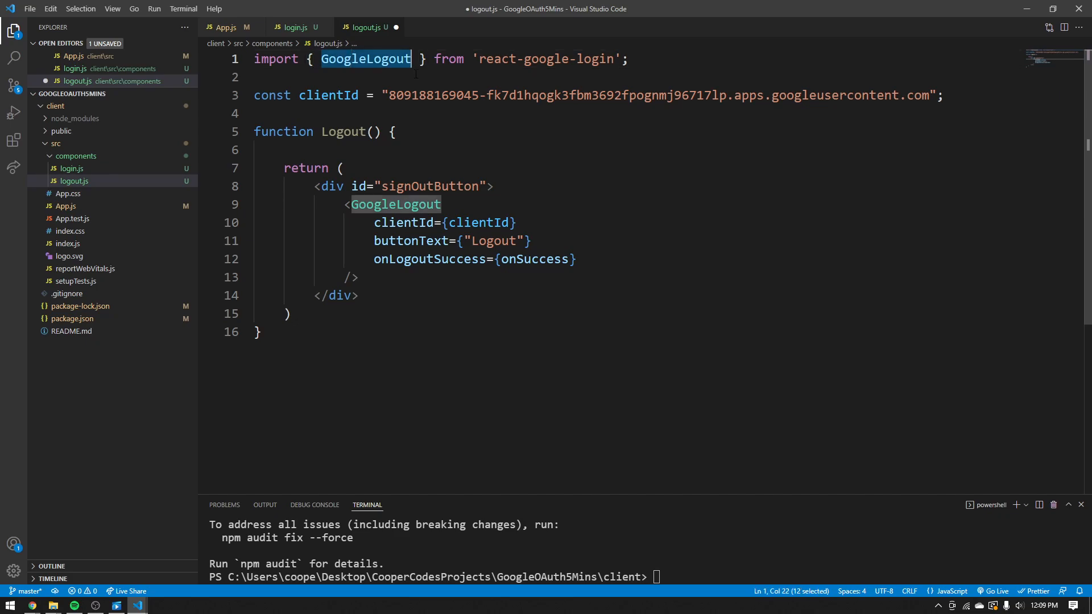
double_click(533, 260)
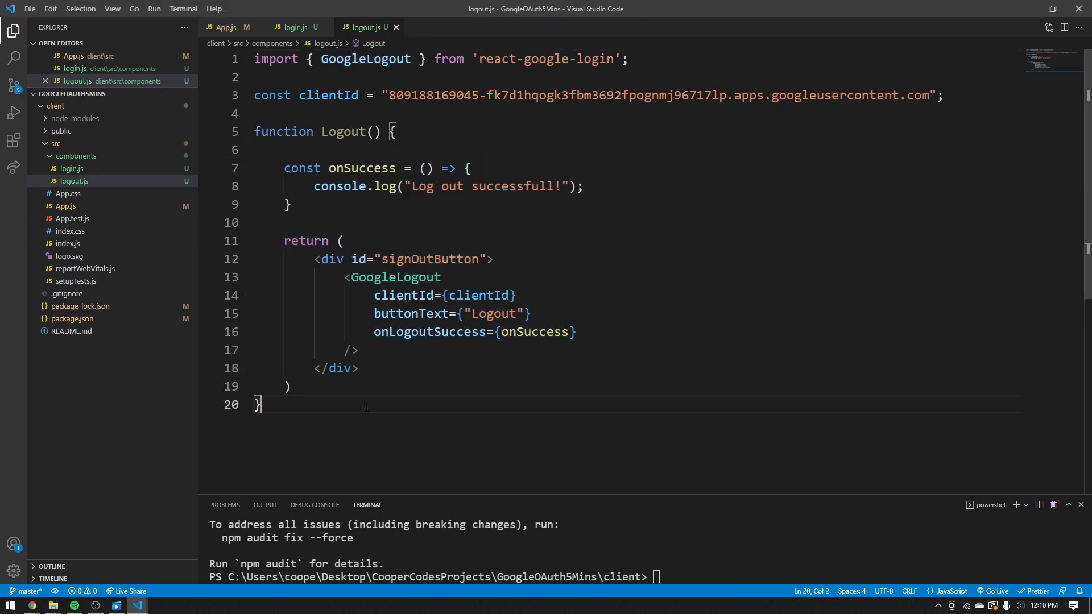
text(export defa)
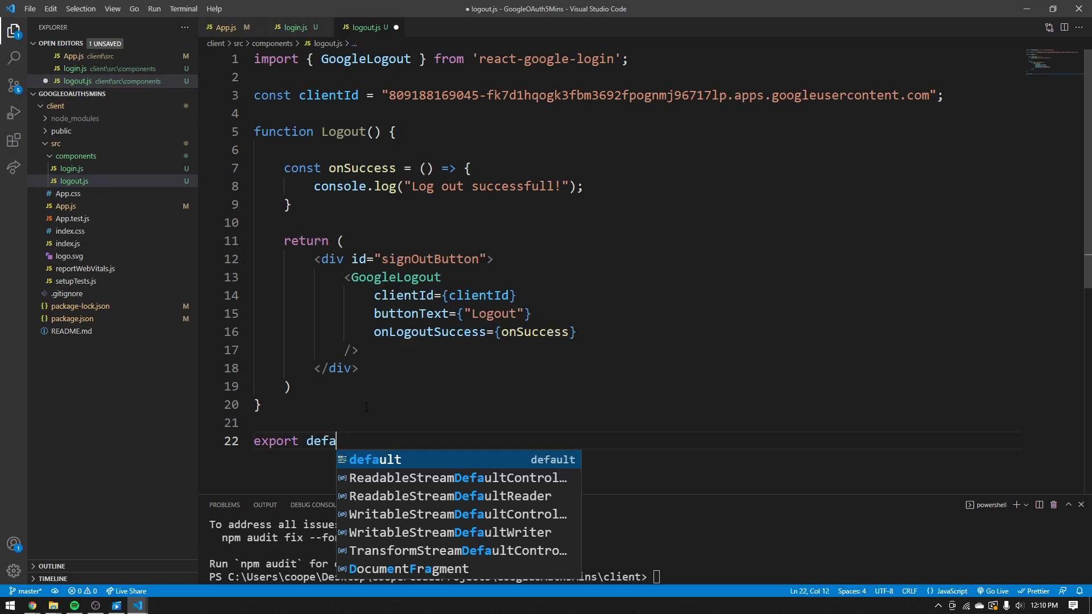
click(224, 27)
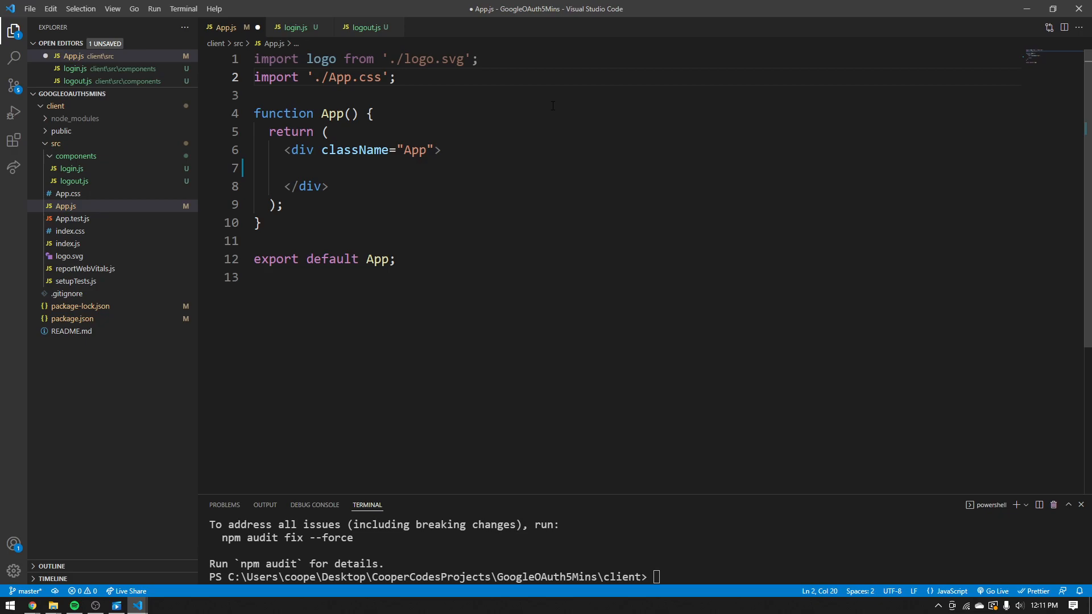
Import LoginButton and LogoutButton into App.js and define the Google clientId constant.
text(import LoginButton from "./components/login";)
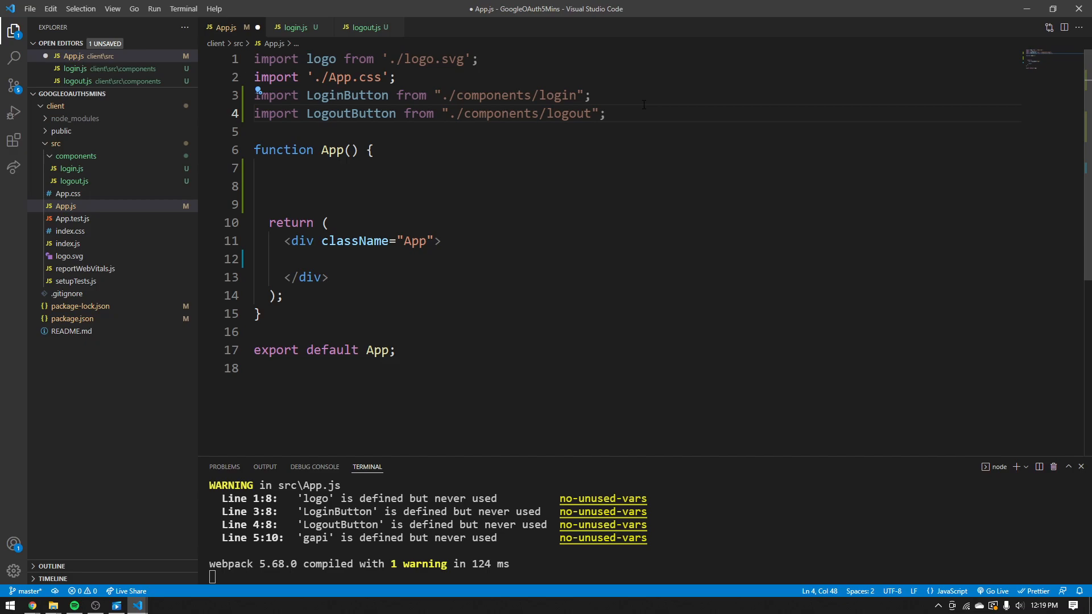
click(606, 114)
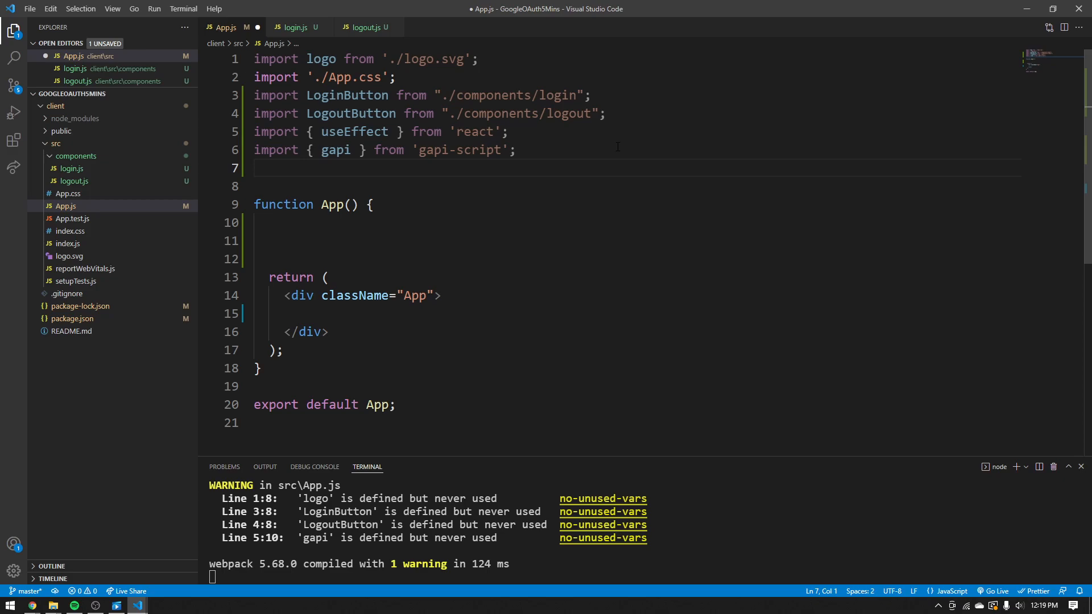
text(const clientId = "809188169045-fk7d1hqogk3fbm3692fpognmj96717lp.apps.googleusercontent.com";)
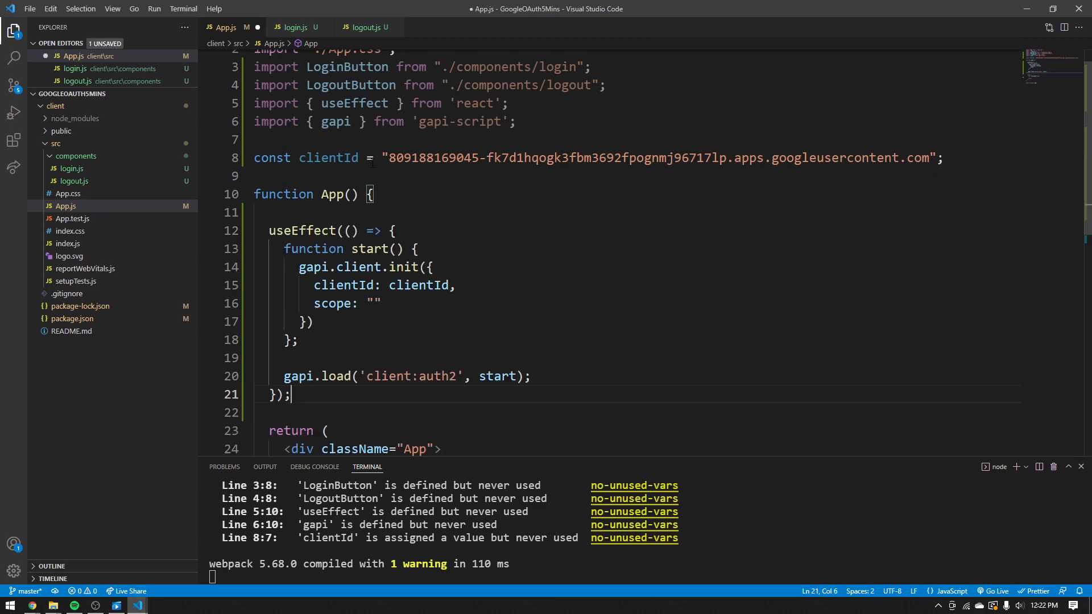
Initialize the gapi client in useEffect, render both buttons, and run npm start.
scroll(down, 3)
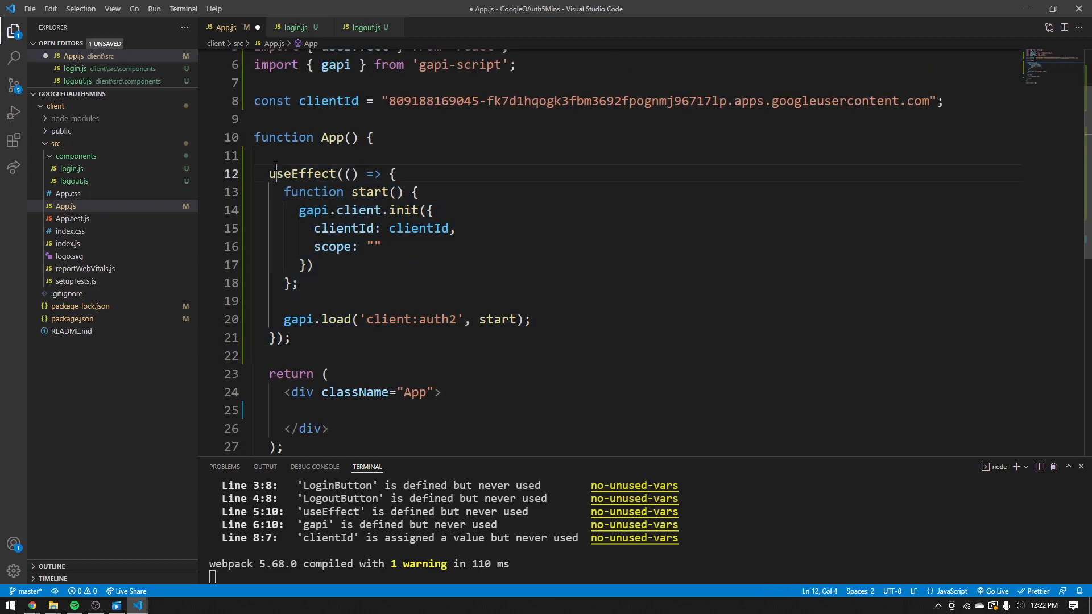
double_click(369, 248)
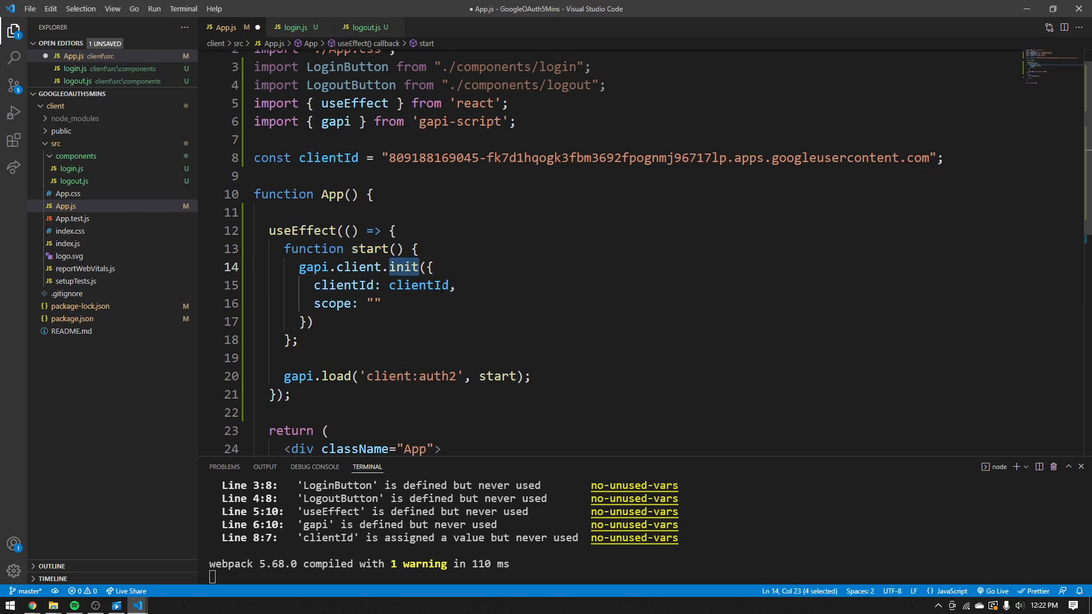
click(347, 303)
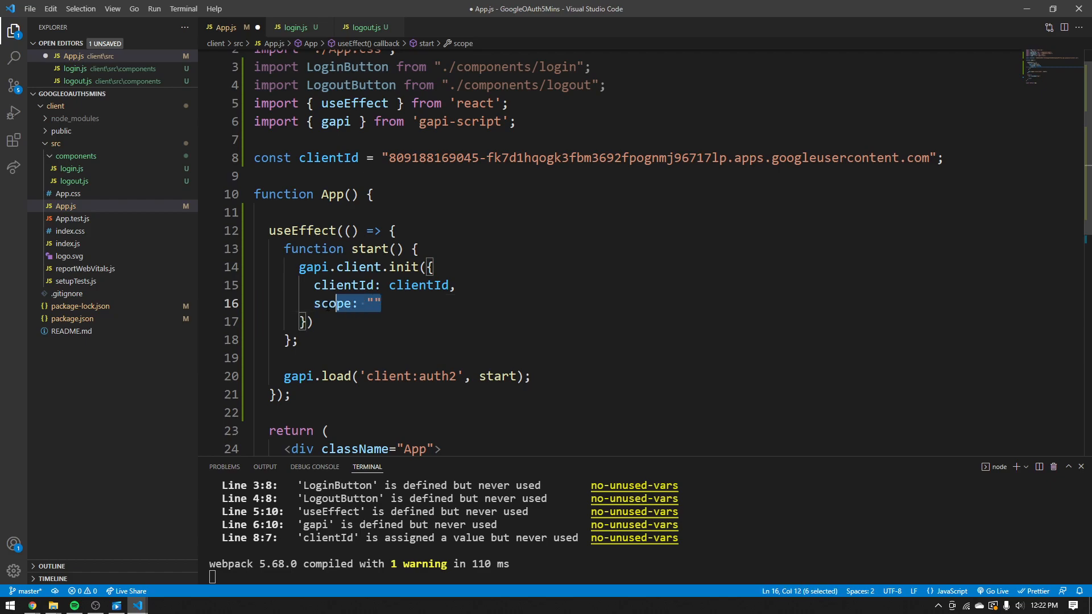
click(382, 303)
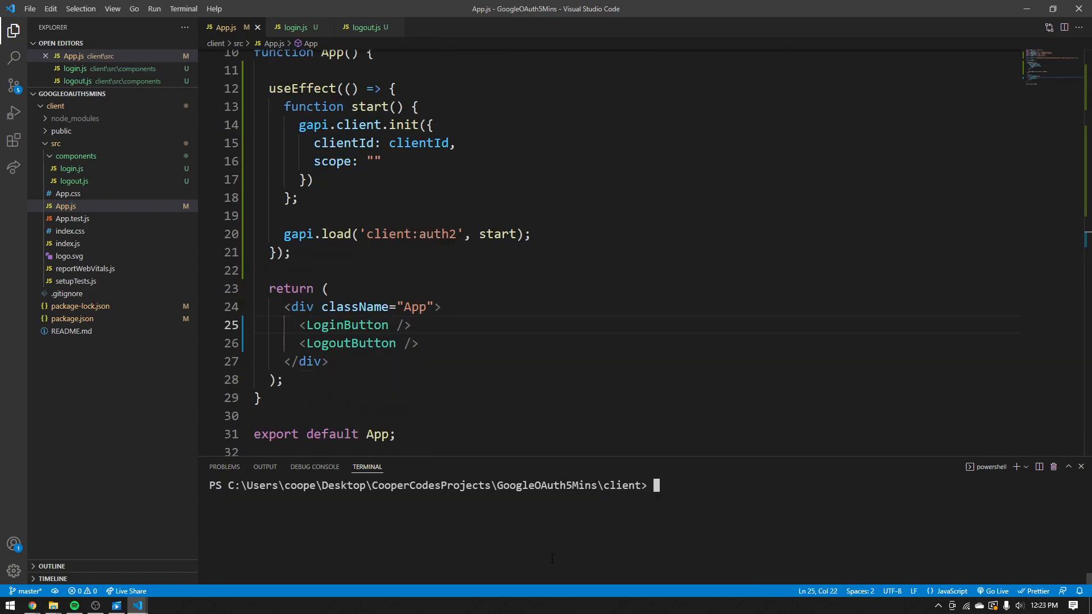
text(npm start)
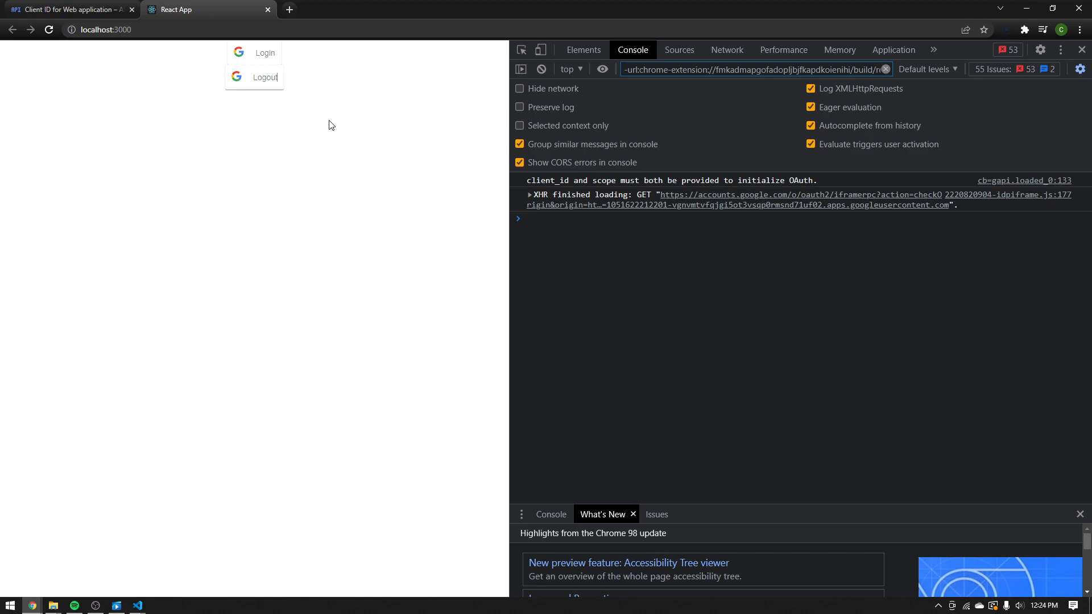
Sign in at localhost:3000 with a Google account from the popup and check the console.
click(264, 53)
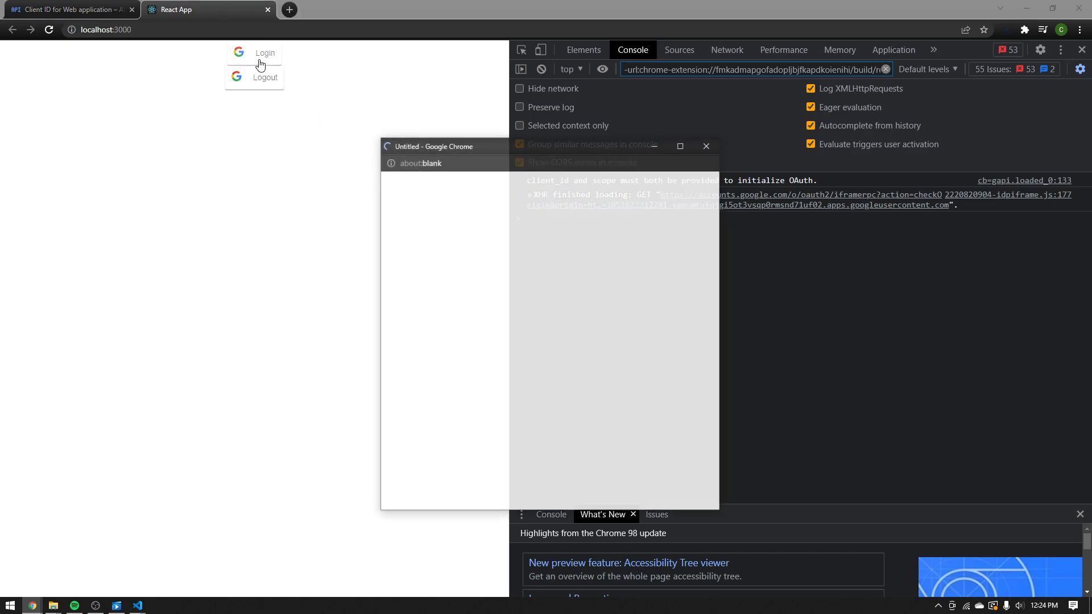
click(264, 52)
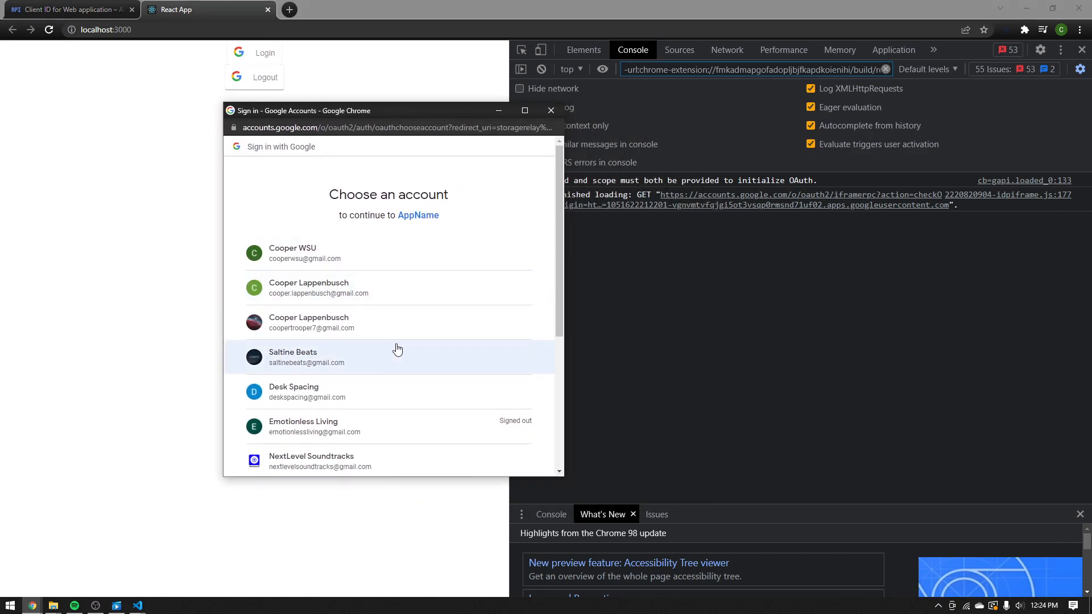
mouse_move(338, 397)
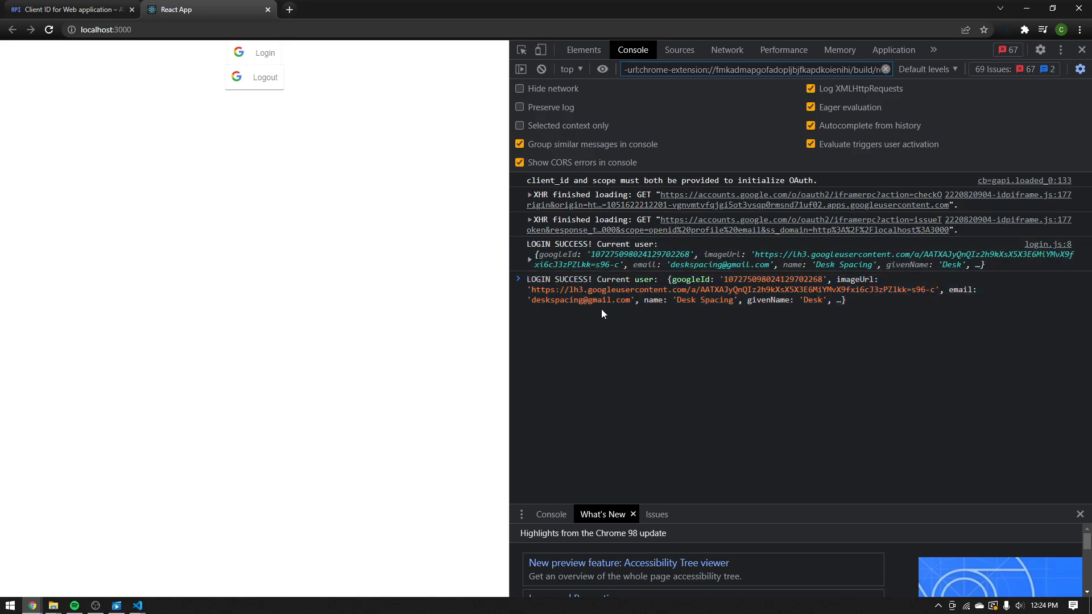
click(265, 77)
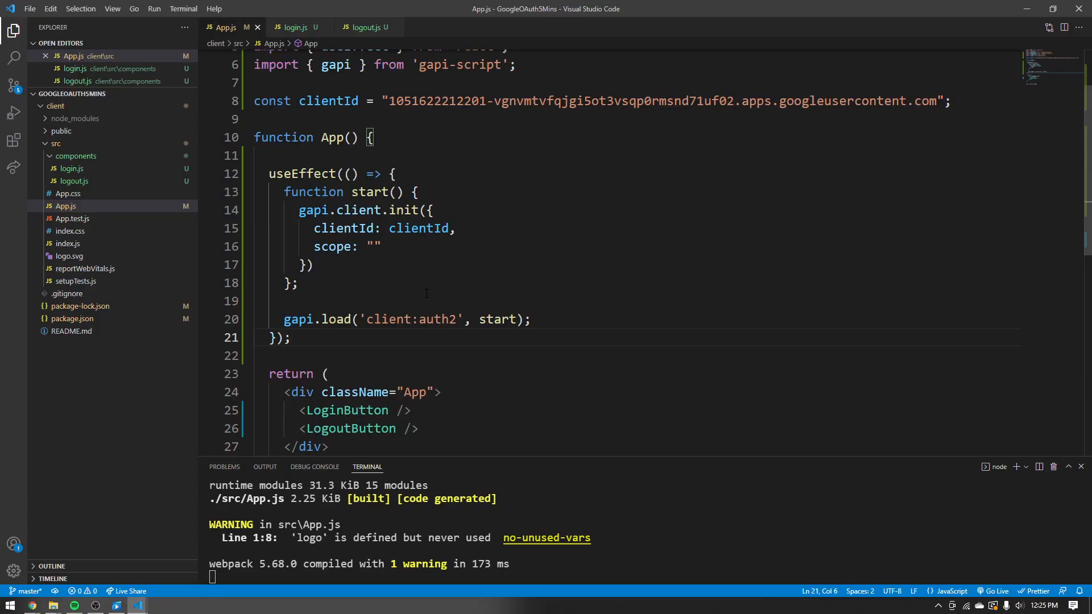
Below the useEffect block, add 'var accessToken = gapi.auth.getToken().access_token;'.
key(Enter)
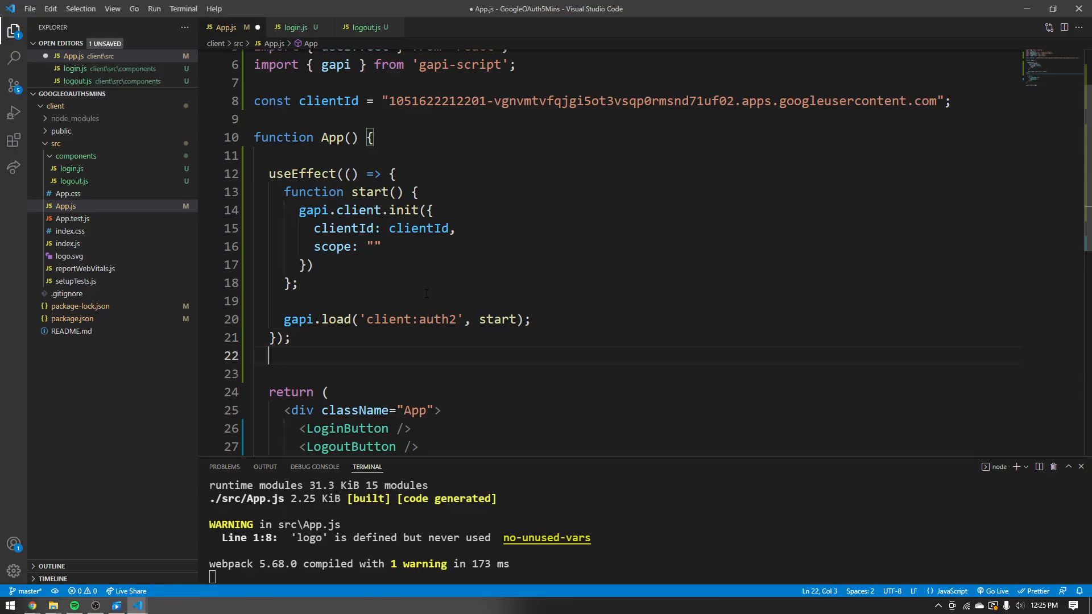
text(var accessToken = gapi.auth.getToken().access_token;)
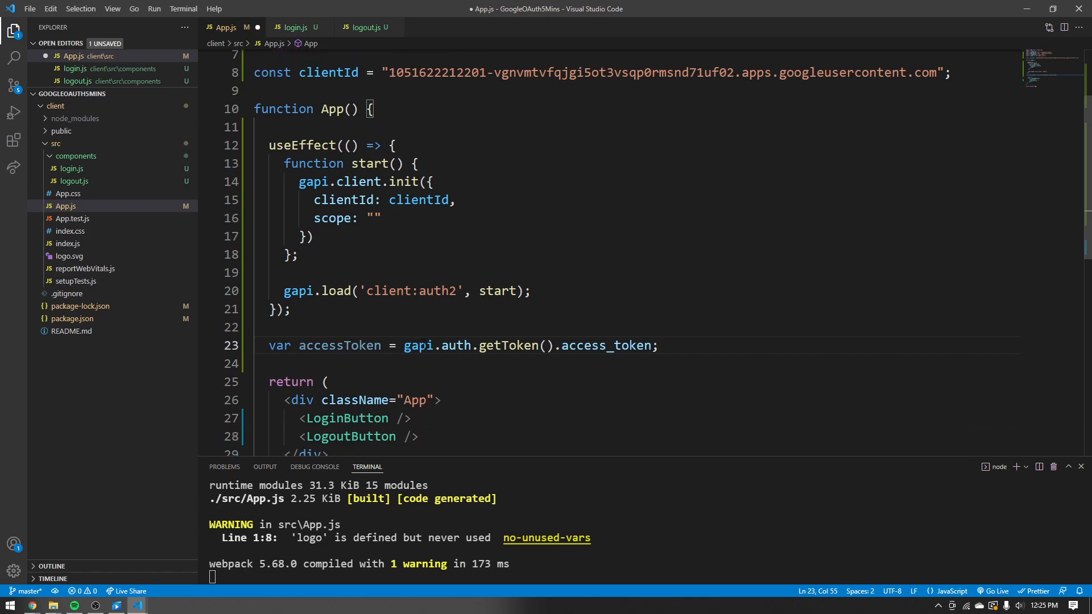
double_click(415, 345)
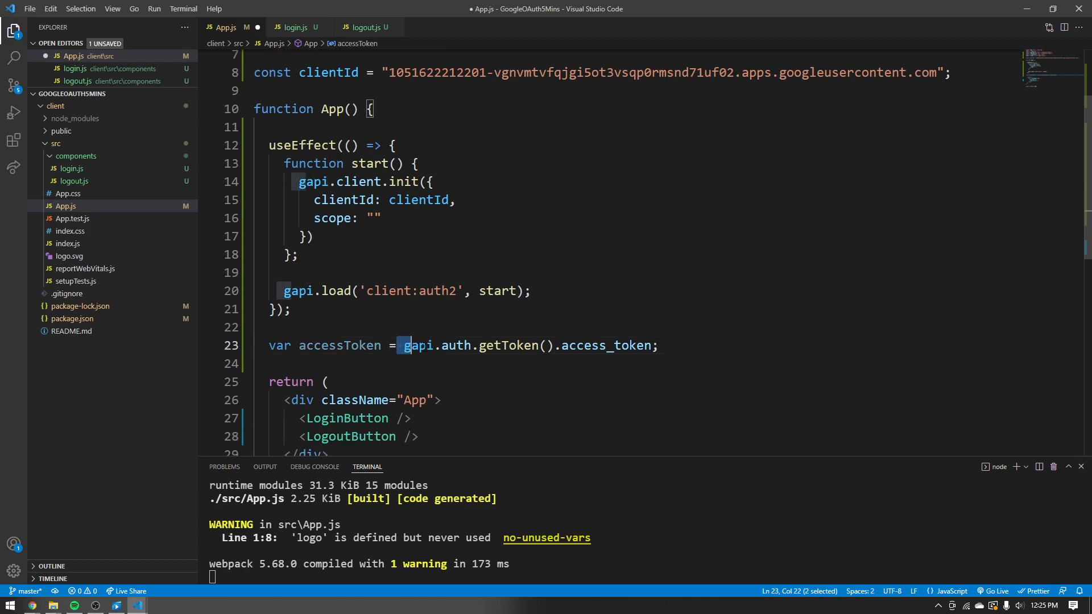